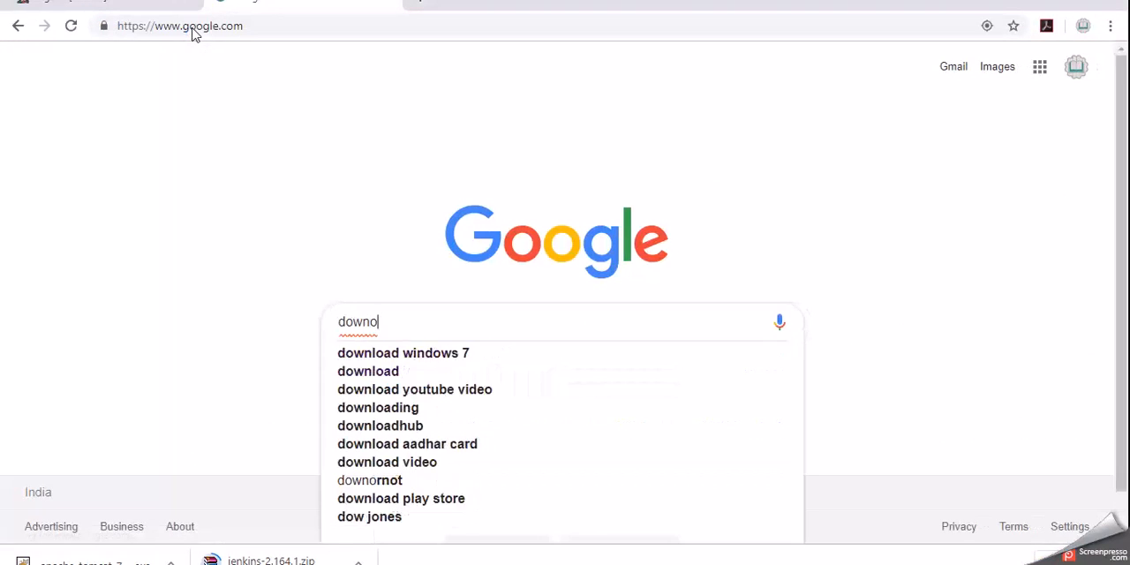
Search Google for 'download apache tomcat 7' and reach the 7.0.93 Binary Distributions on tomcat.apache.org
type("ad")
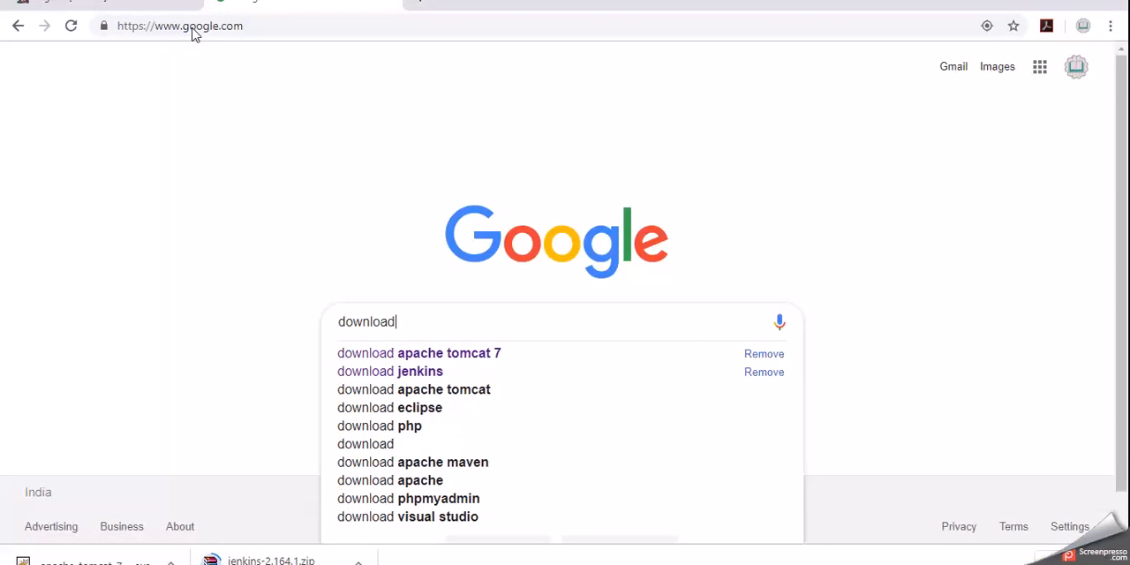
left_click(419, 354)
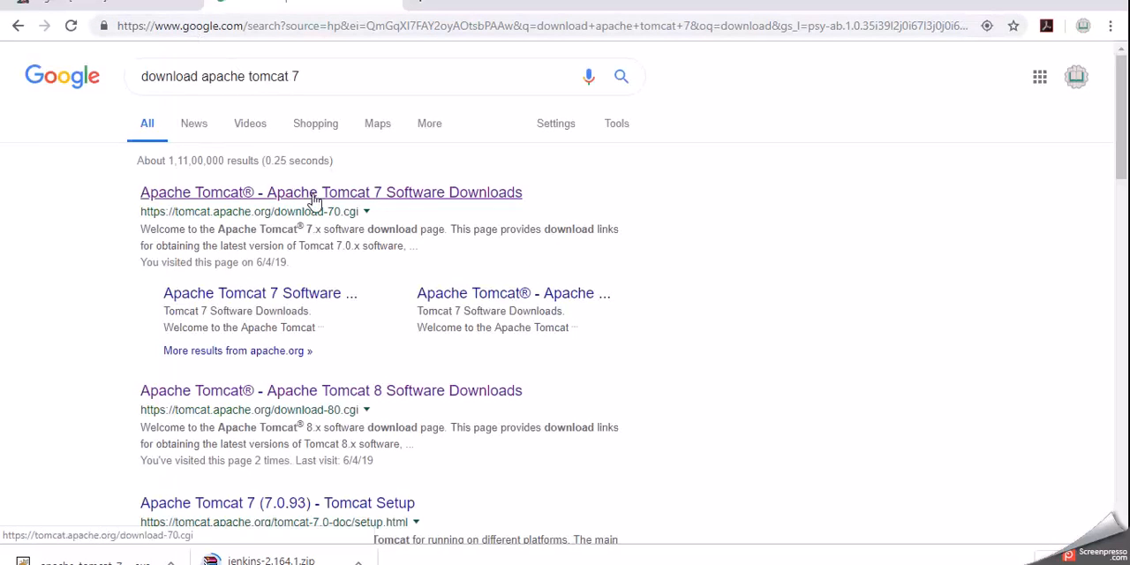
left_click(332, 191)
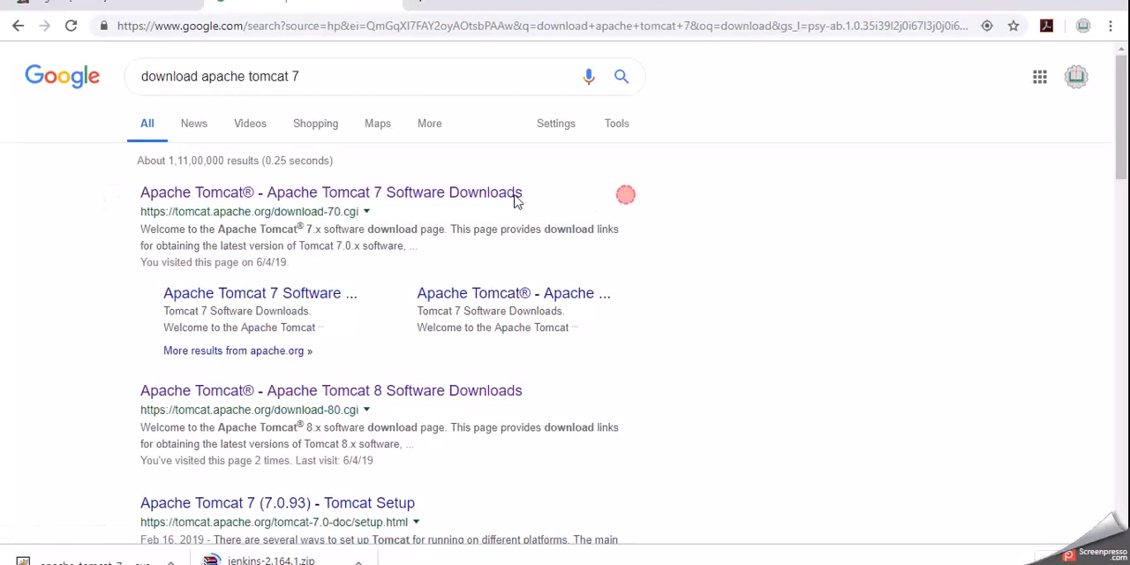
left_click(332, 190)
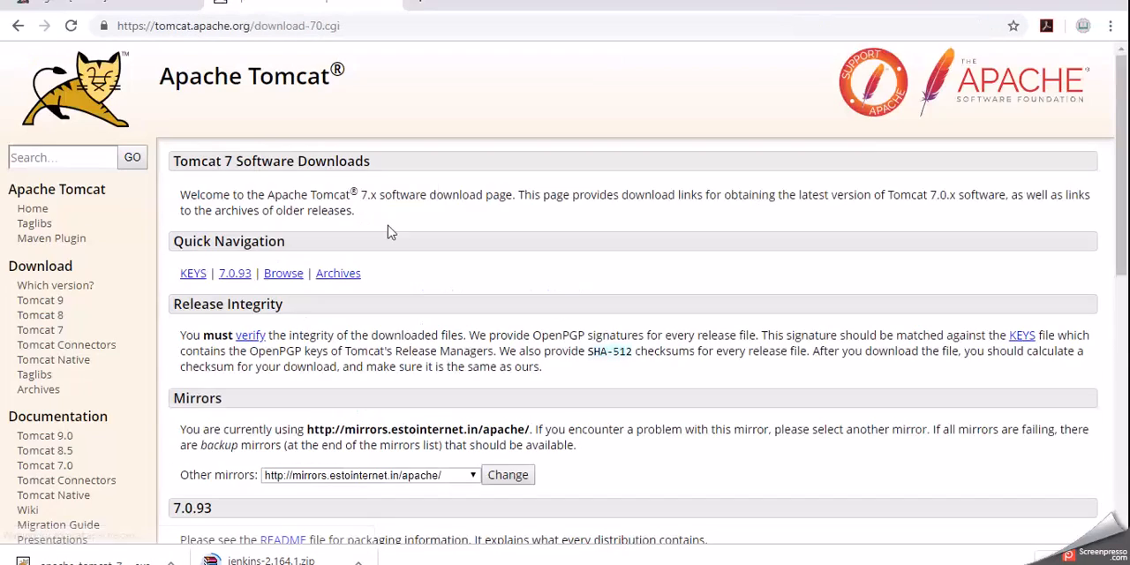
scroll("down", 3)
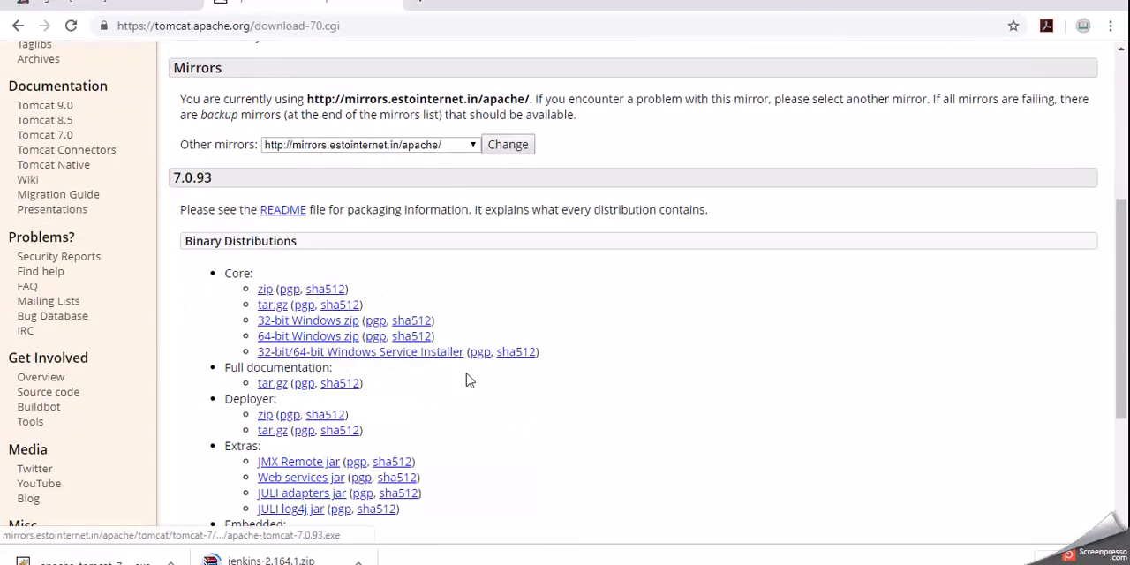
mouse_move(565, 353)
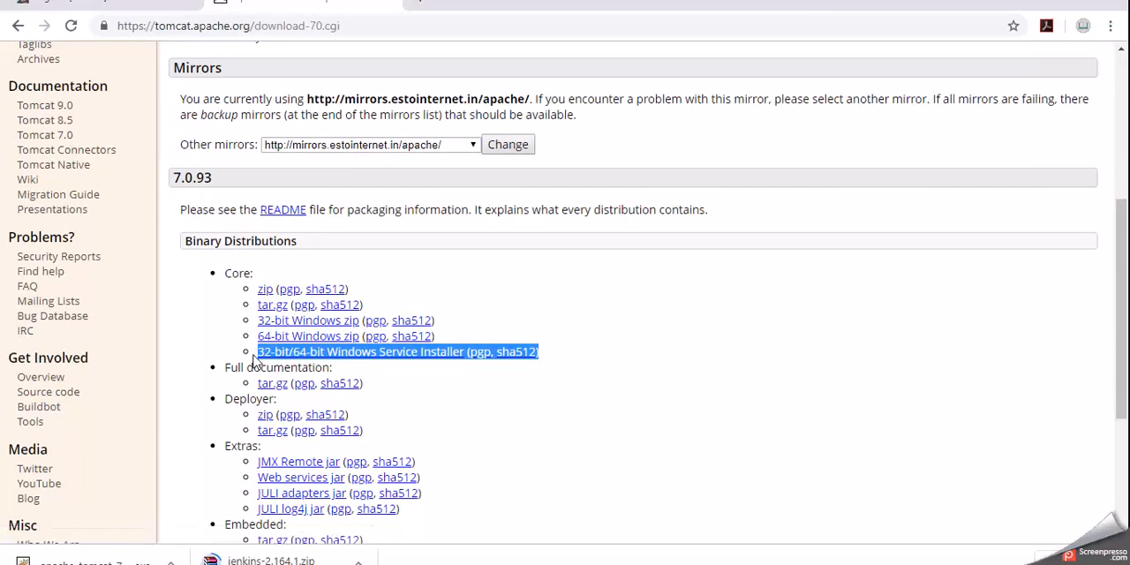
mouse_move(390, 352)
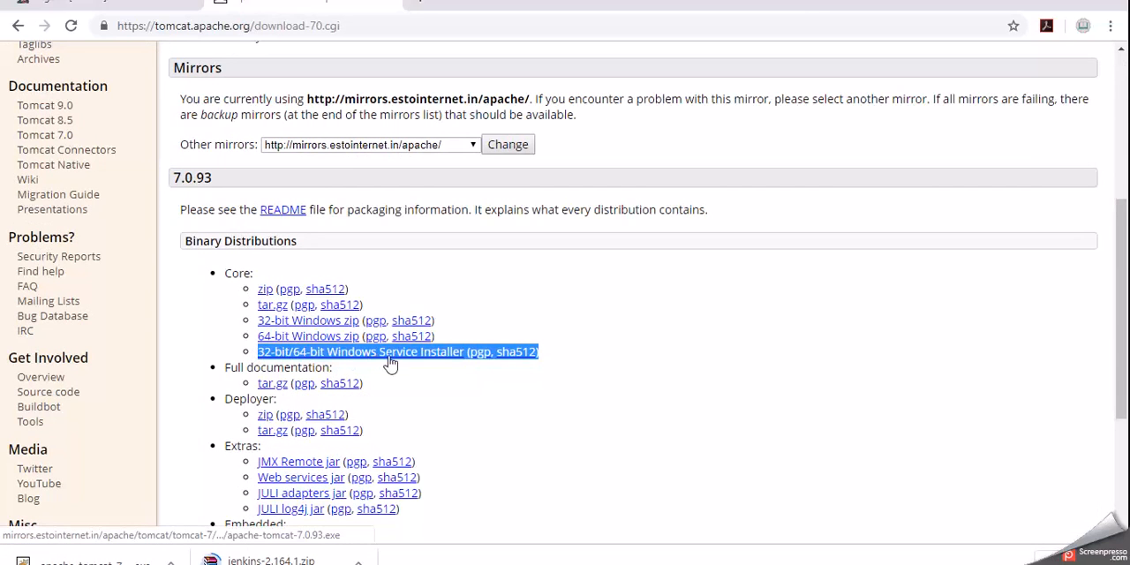
mouse_move(424, 357)
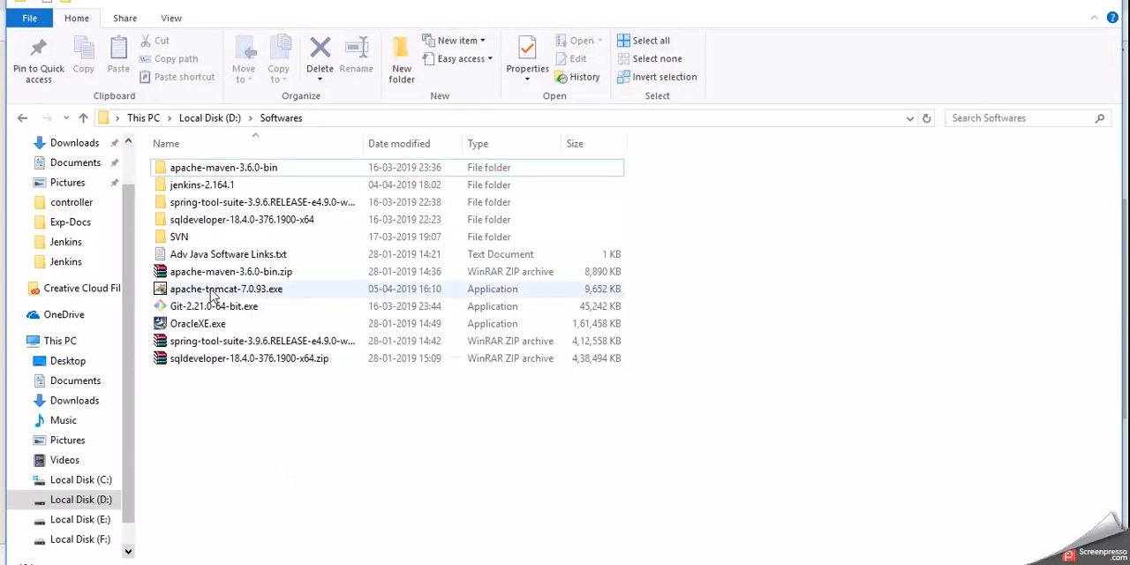
Launch apache-tomcat-7.0.93.exe from D:\Softwares, pass the welcome page and agree to the license
left_click(226, 289)
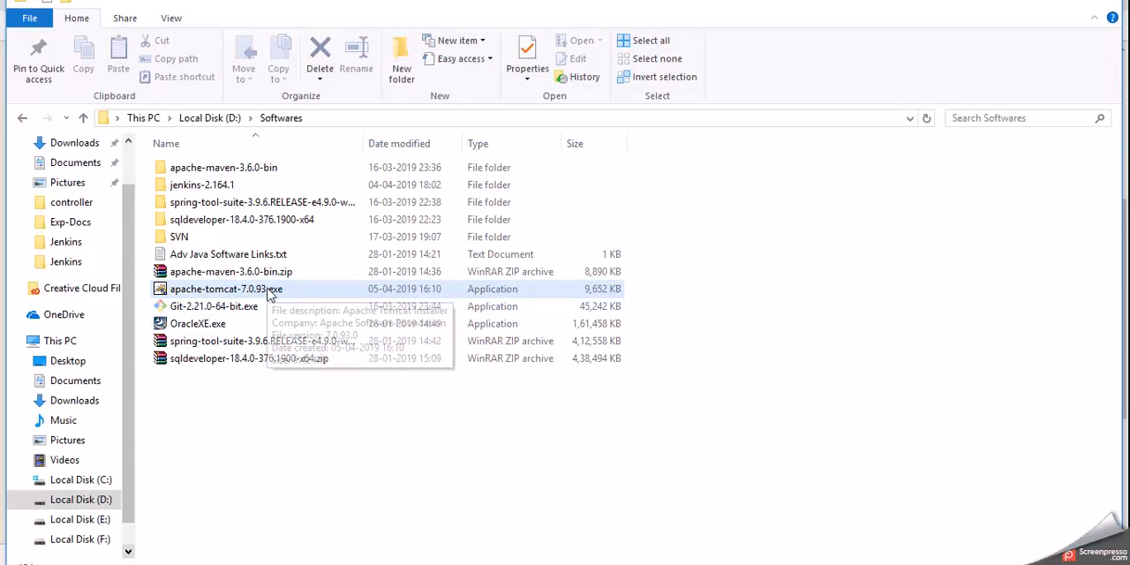
left_click(226, 290)
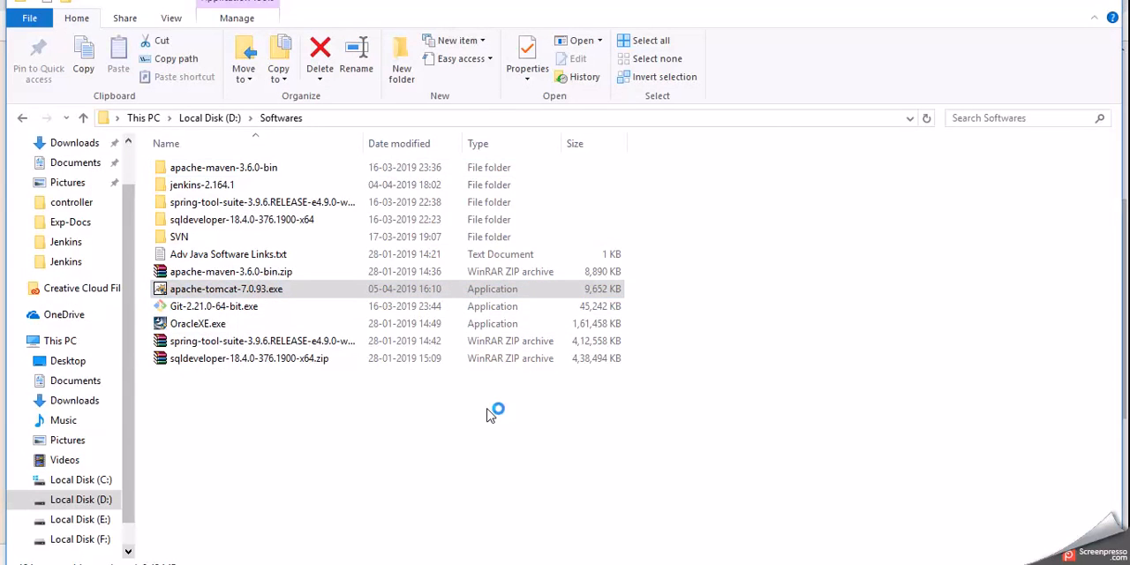
double_click(226, 290)
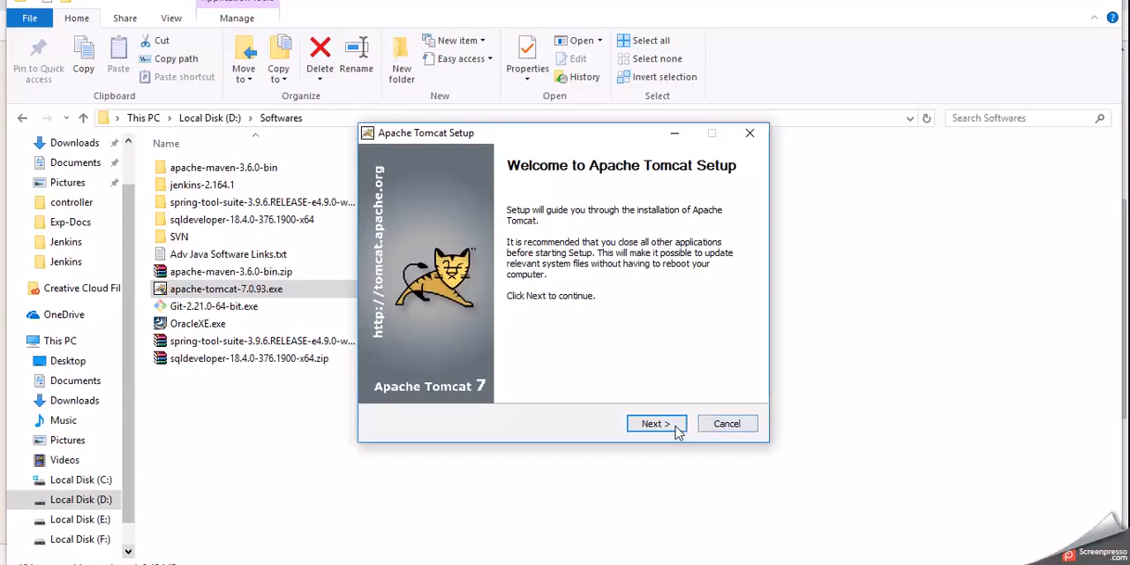
left_click(657, 424)
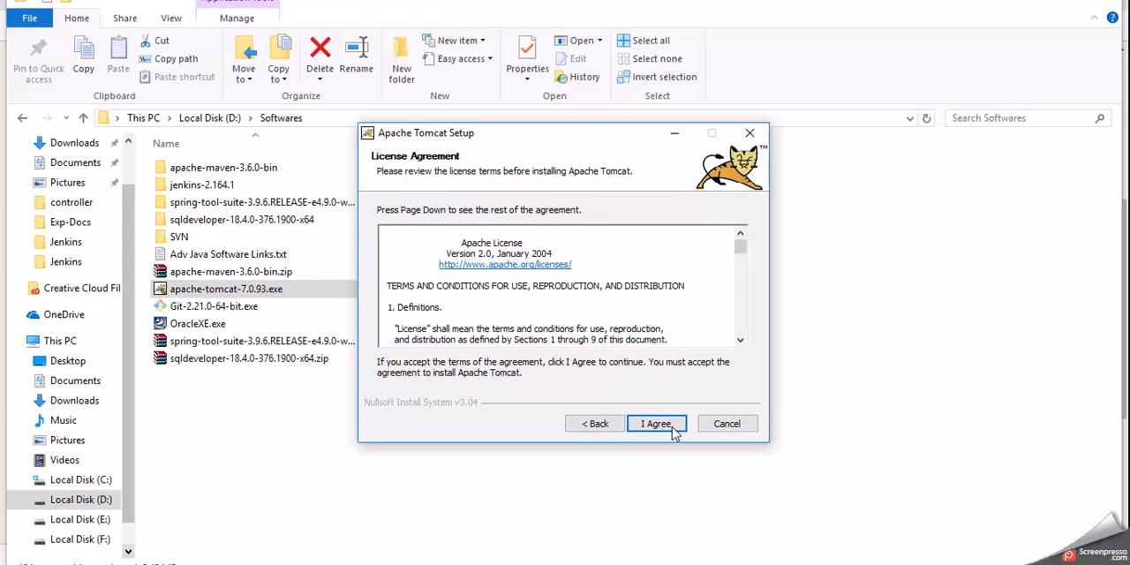
left_click(657, 423)
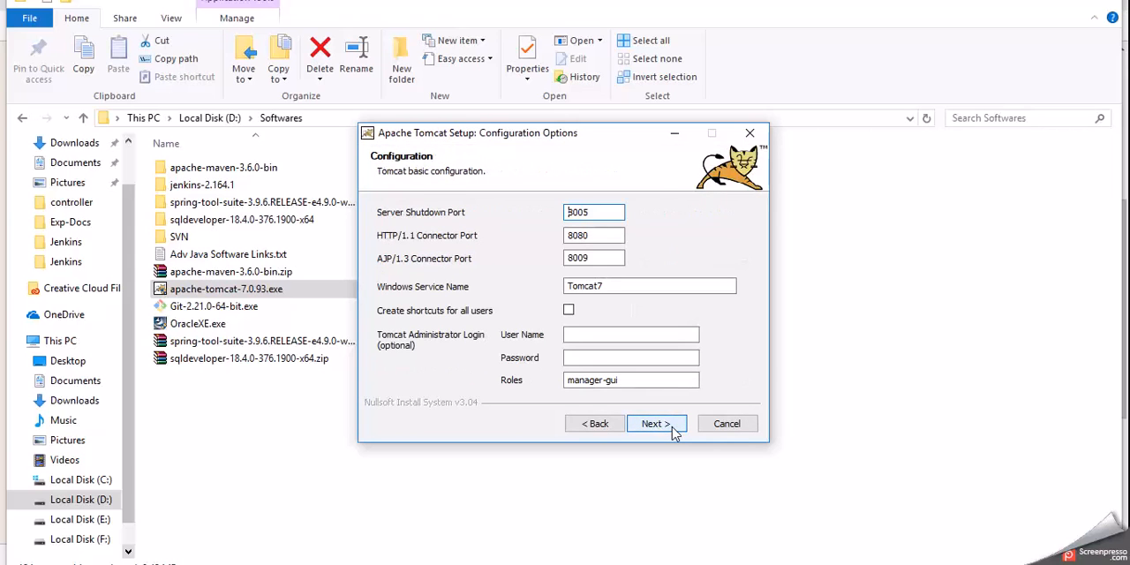
mouse_move(521, 269)
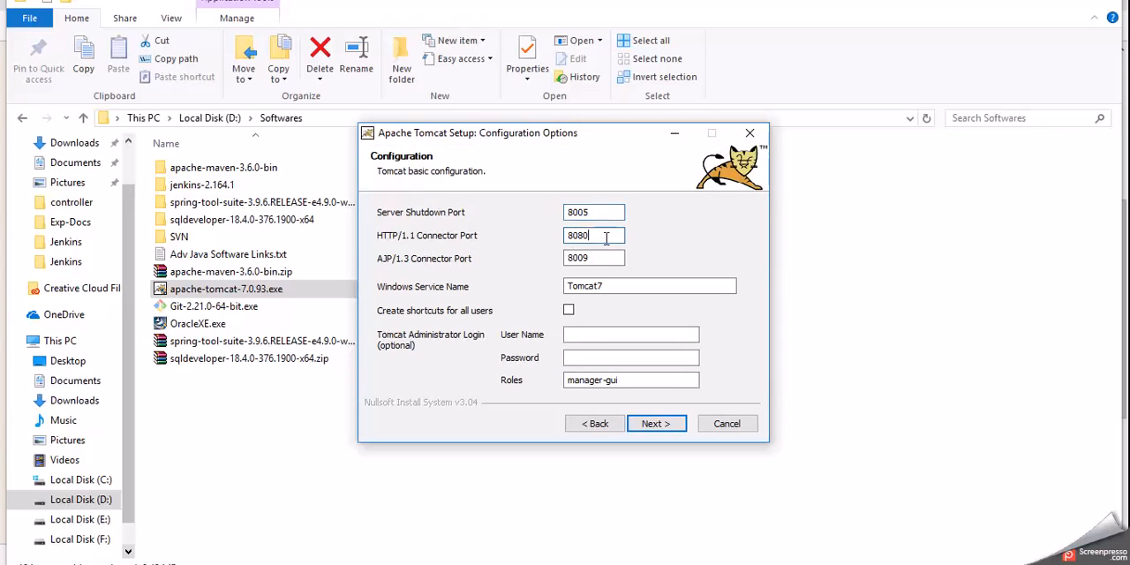
Set the shutdown port to 2005 and the HTTP/1.1 connector port to 2020
triple_click(593, 235)
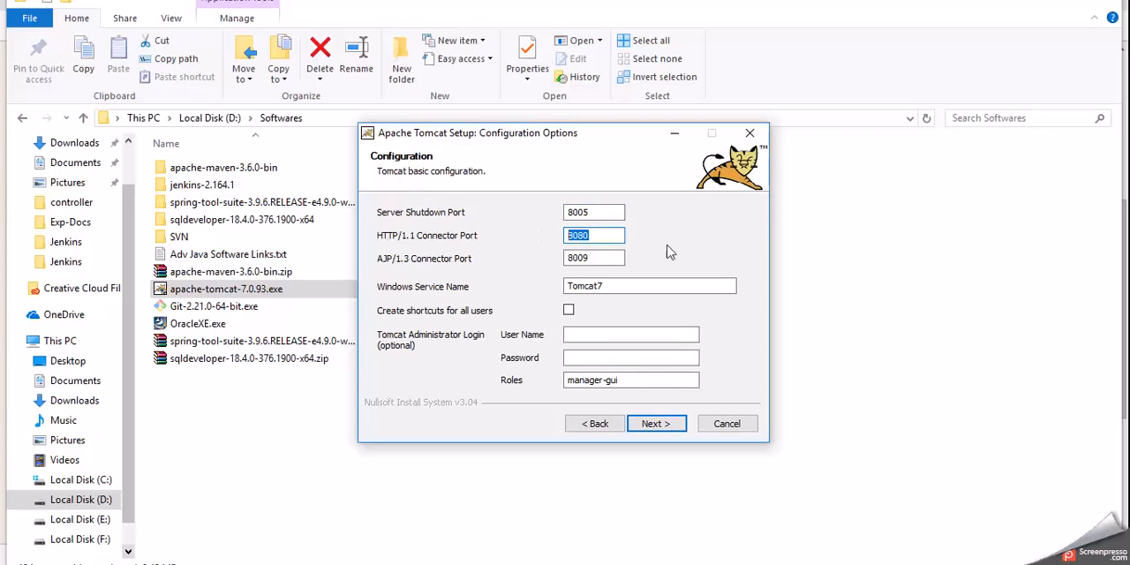
left_click(594, 235)
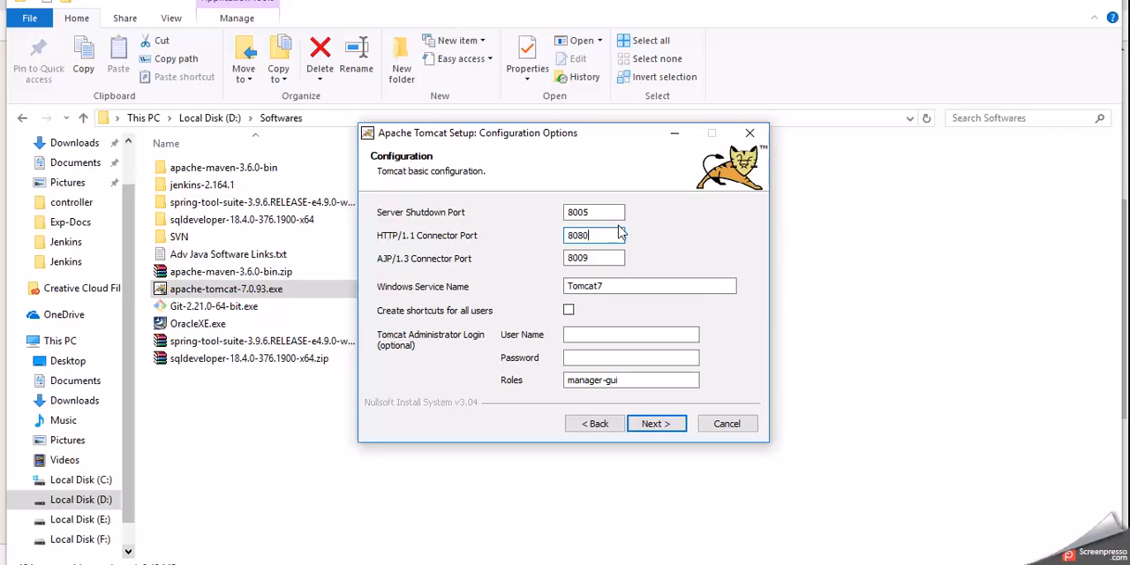
left_click(594, 211)
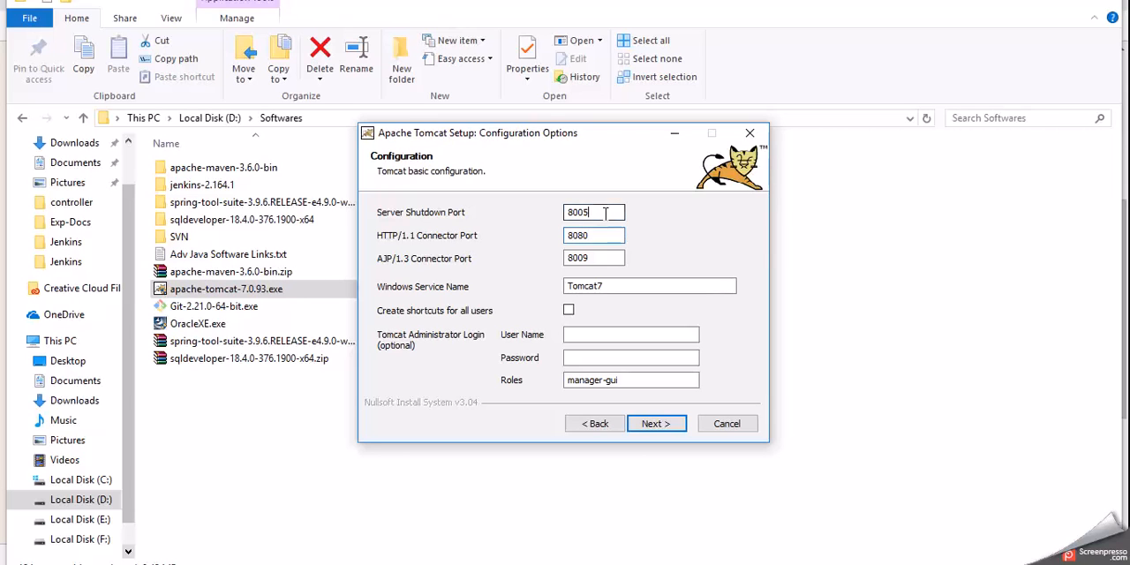
type("200")
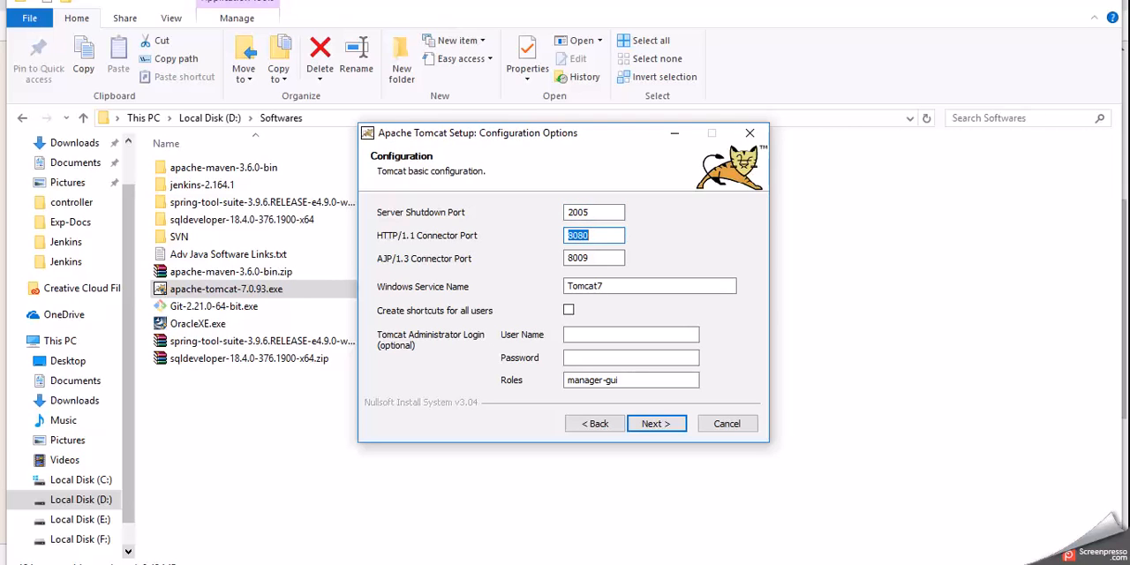
type("2020")
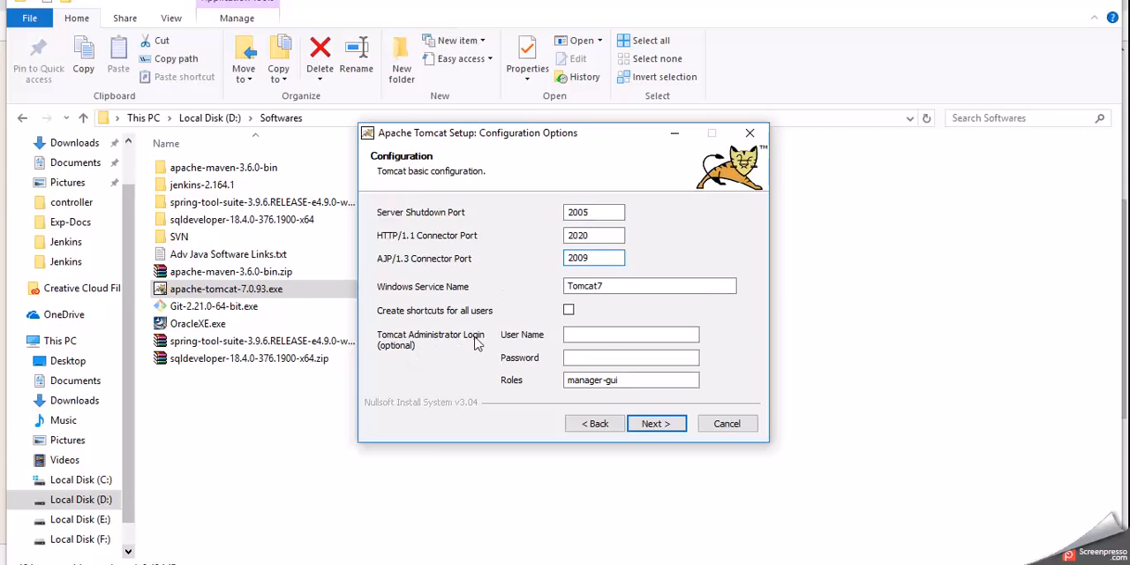
Enter administrator user name 'admin' with a password and continue to the Java path step
left_click(631, 334)
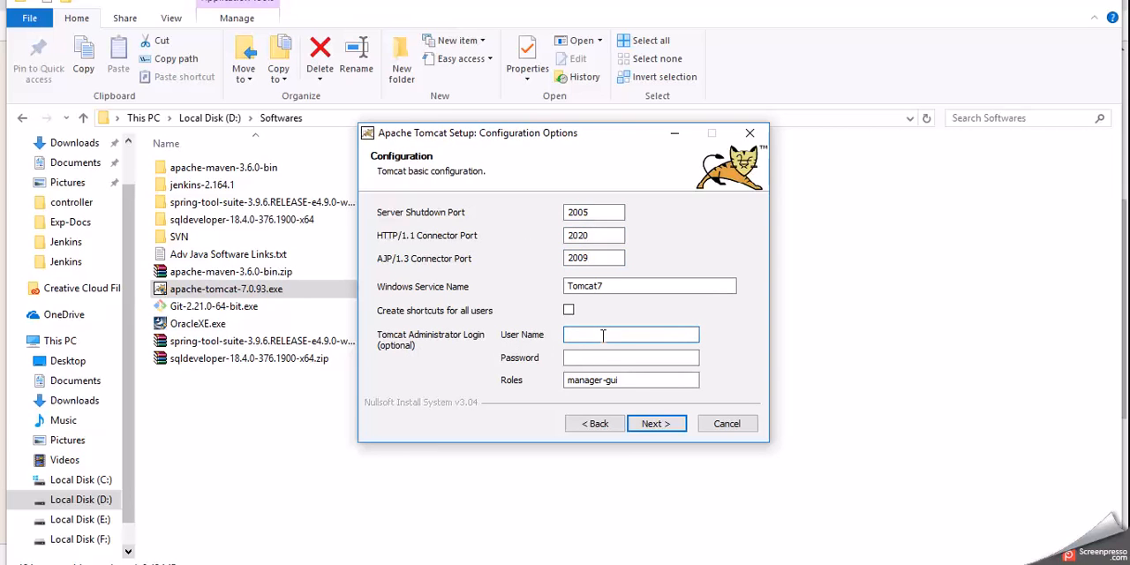
type("admin")
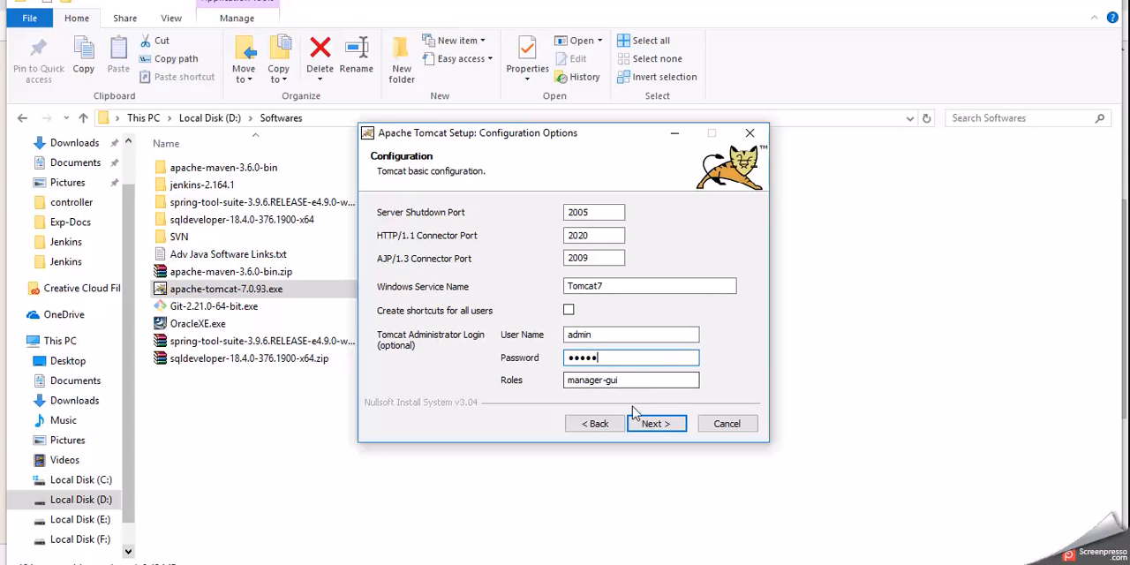
left_click(657, 424)
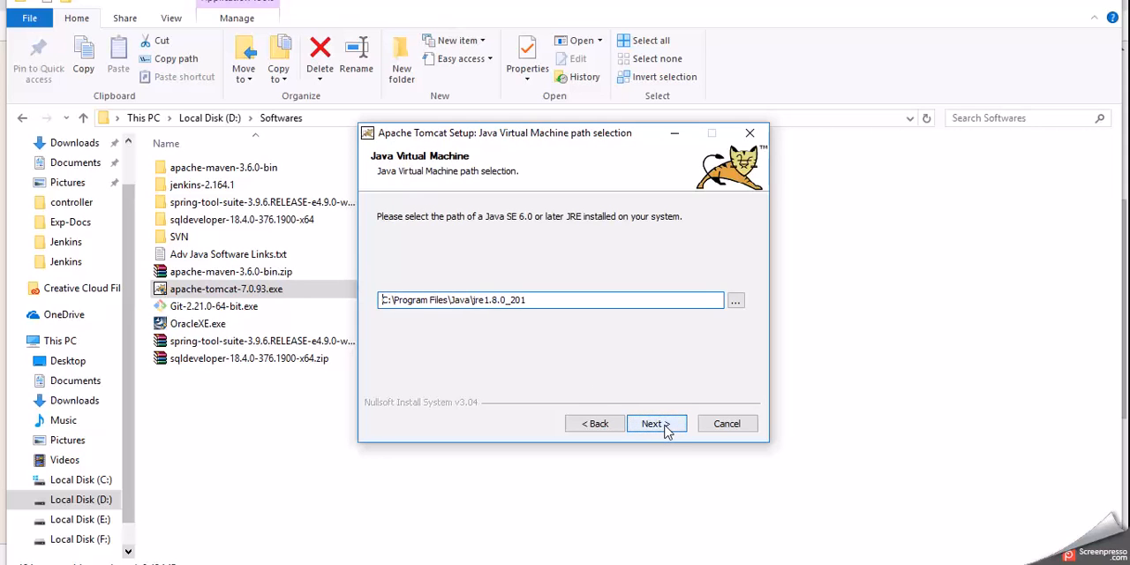
Install with the default JRE path and folder, untick the post-install launch options and finish
left_click(657, 424)
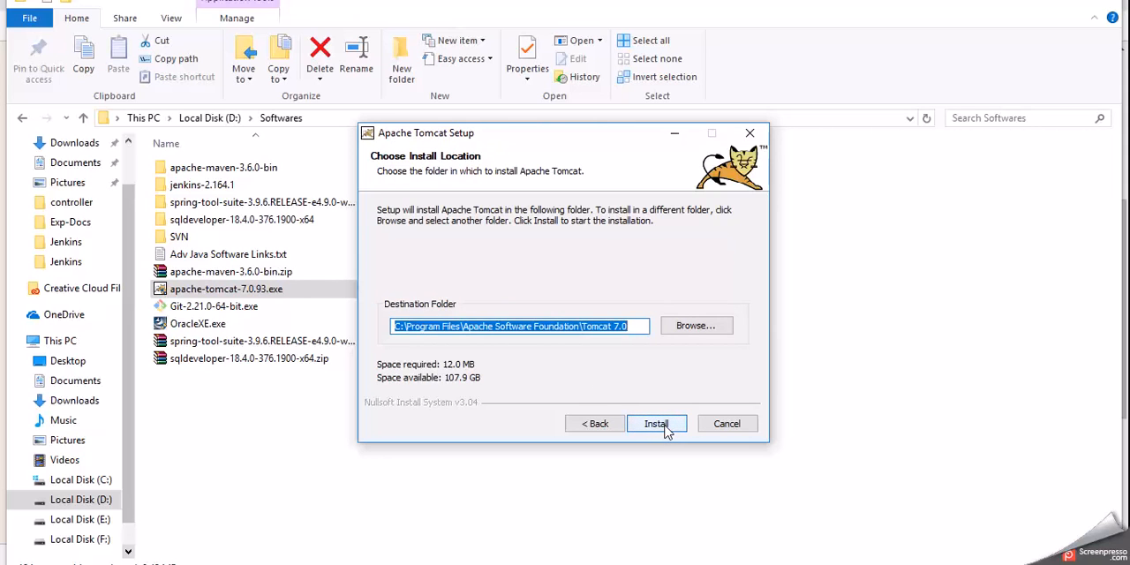
left_click(656, 424)
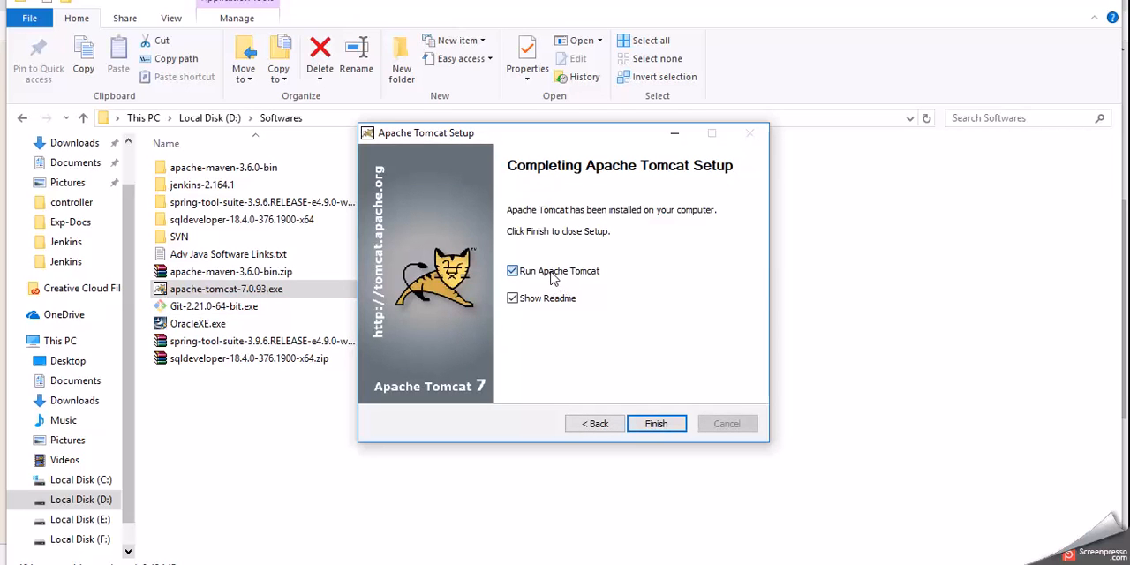
left_click(512, 270)
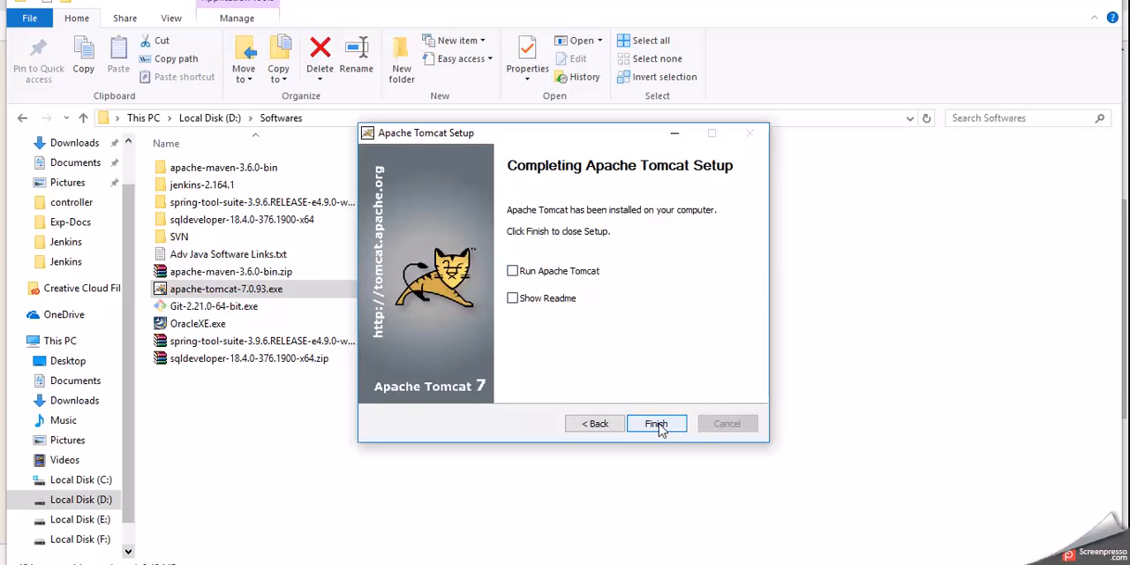
left_click(657, 424)
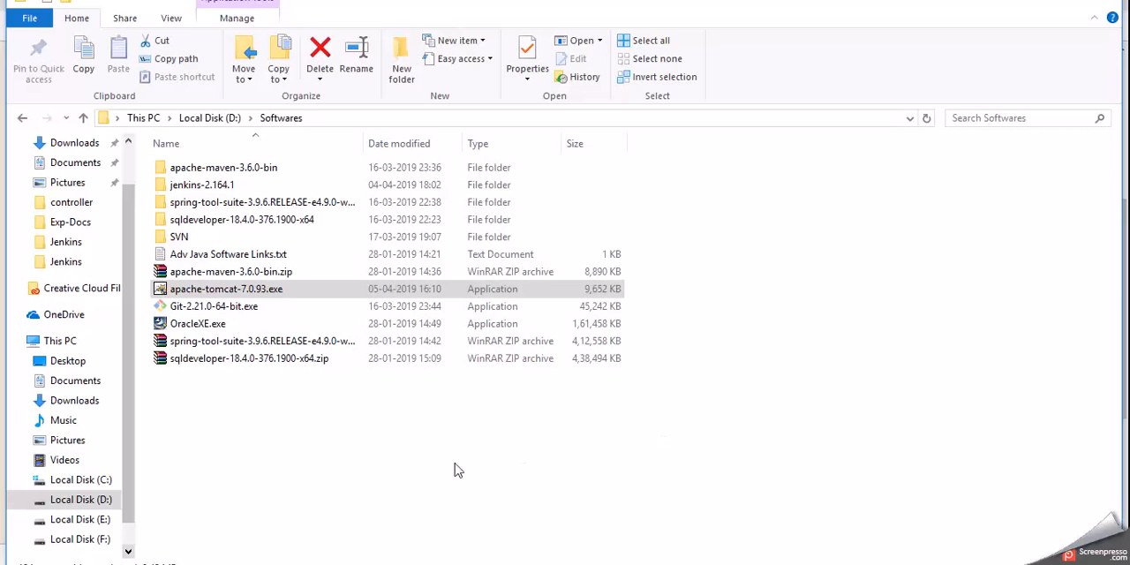
mouse_move(247, 474)
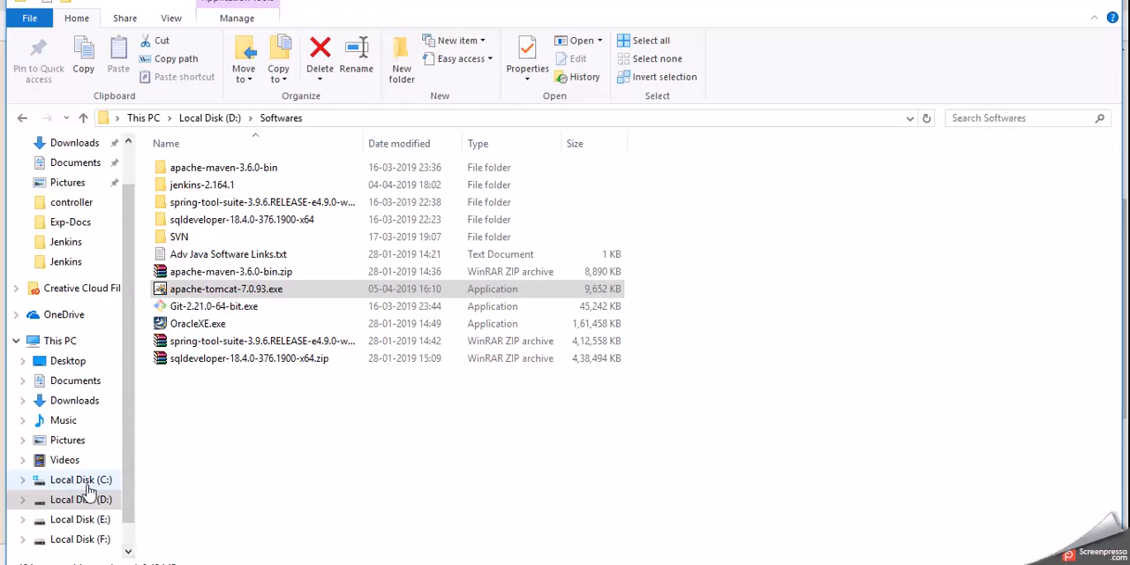
Browse to C:\Program Files\Apache Software Foundation\Tomcat 7.0
left_click(82, 480)
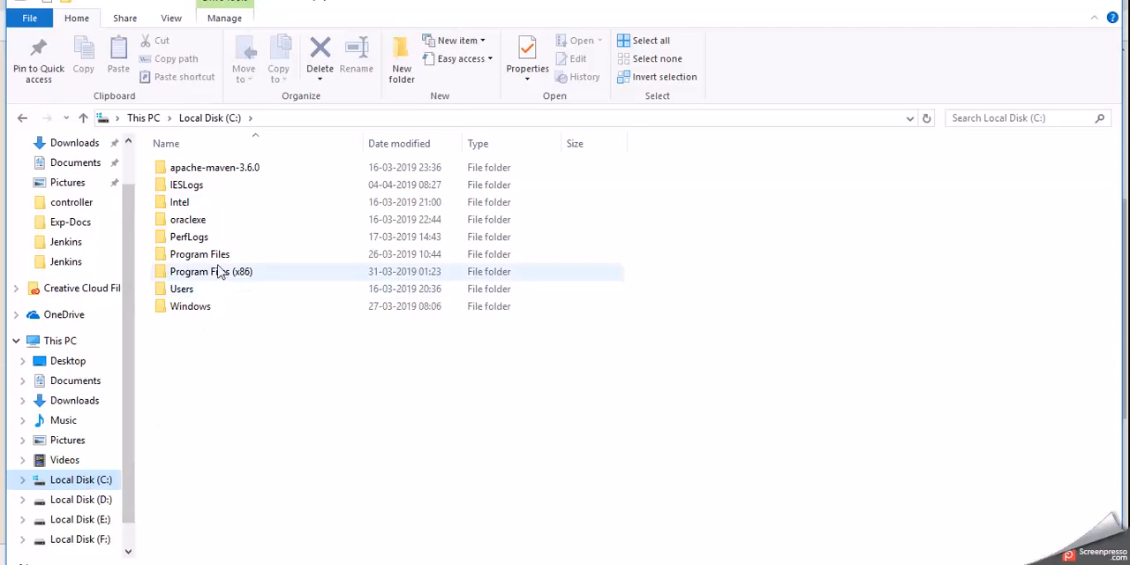
double_click(197, 255)
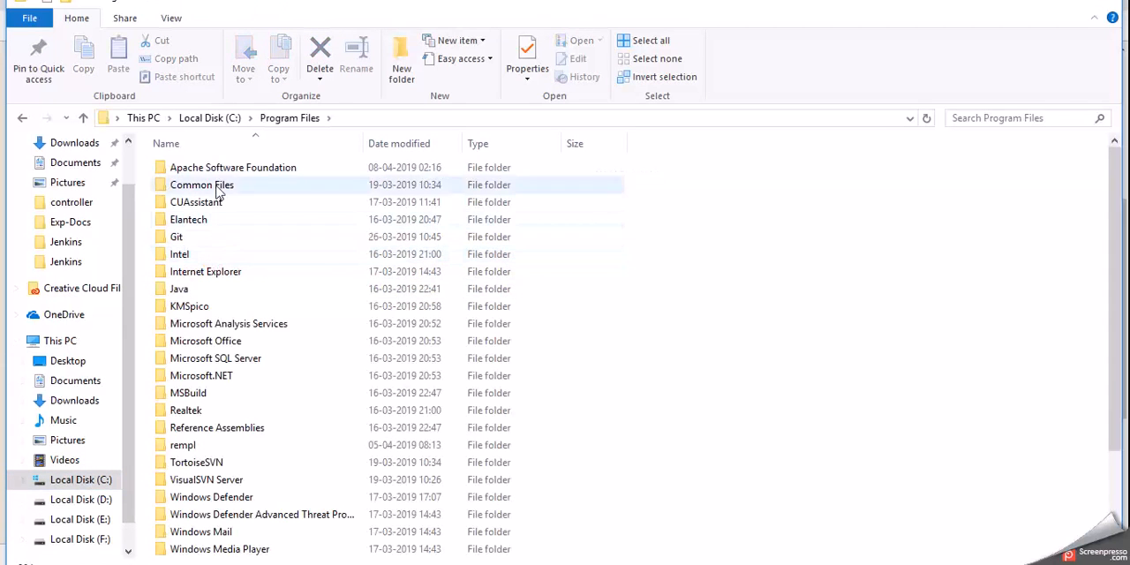
left_click(233, 166)
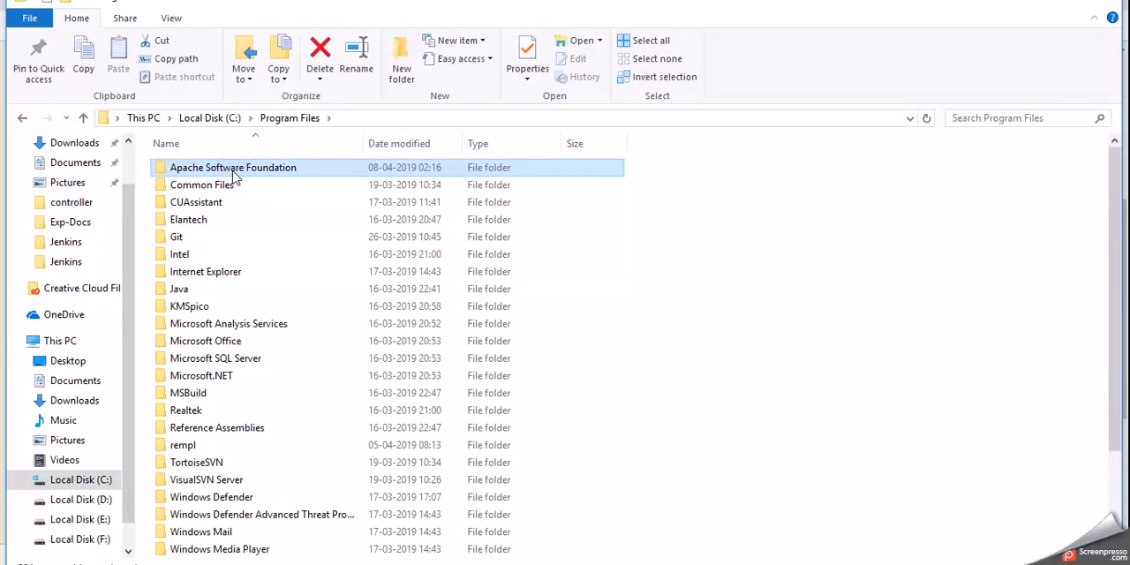
double_click(233, 166)
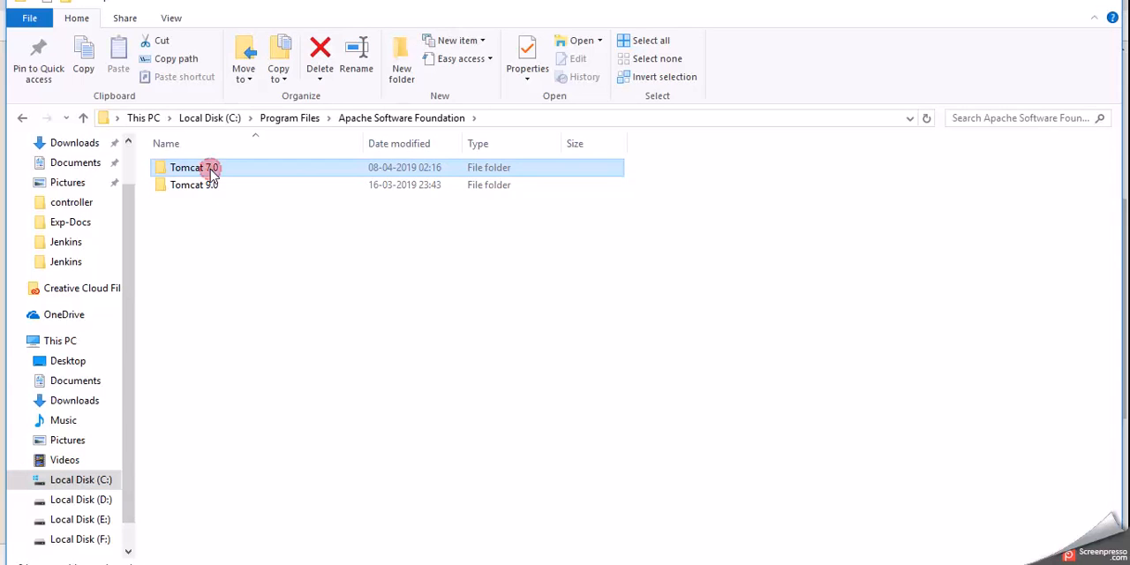
double_click(194, 166)
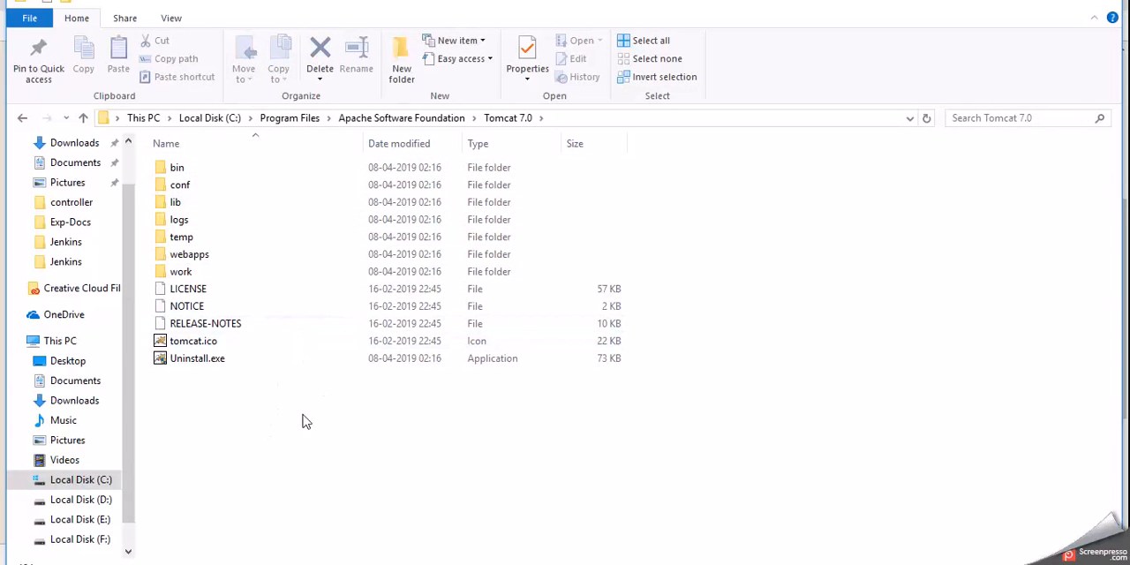
Enter the conf folder and bring up the context menu for tomcat-users.xml
left_click(180, 184)
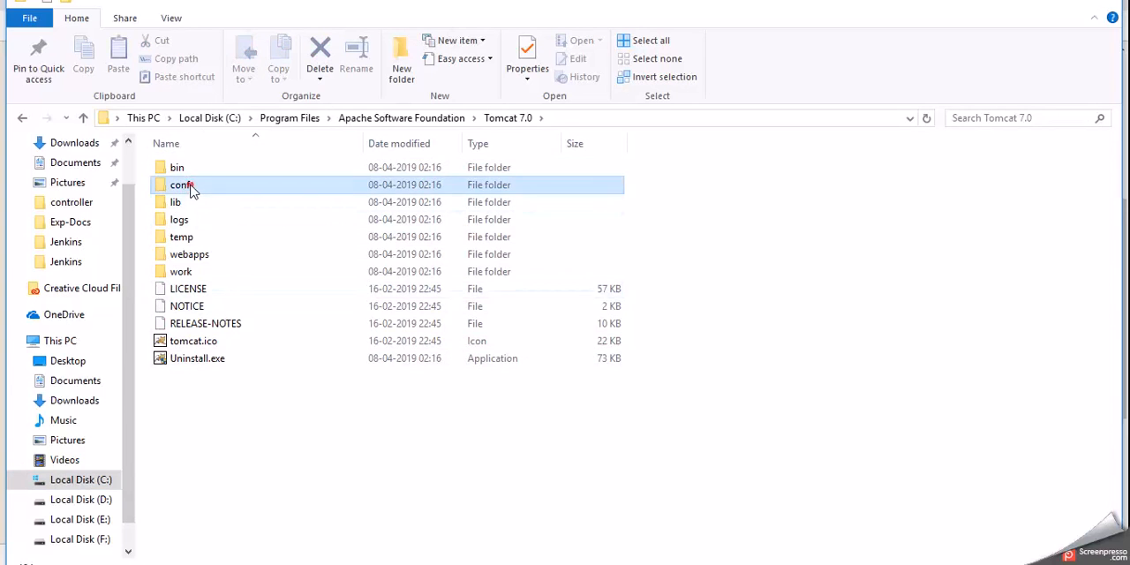
double_click(180, 184)
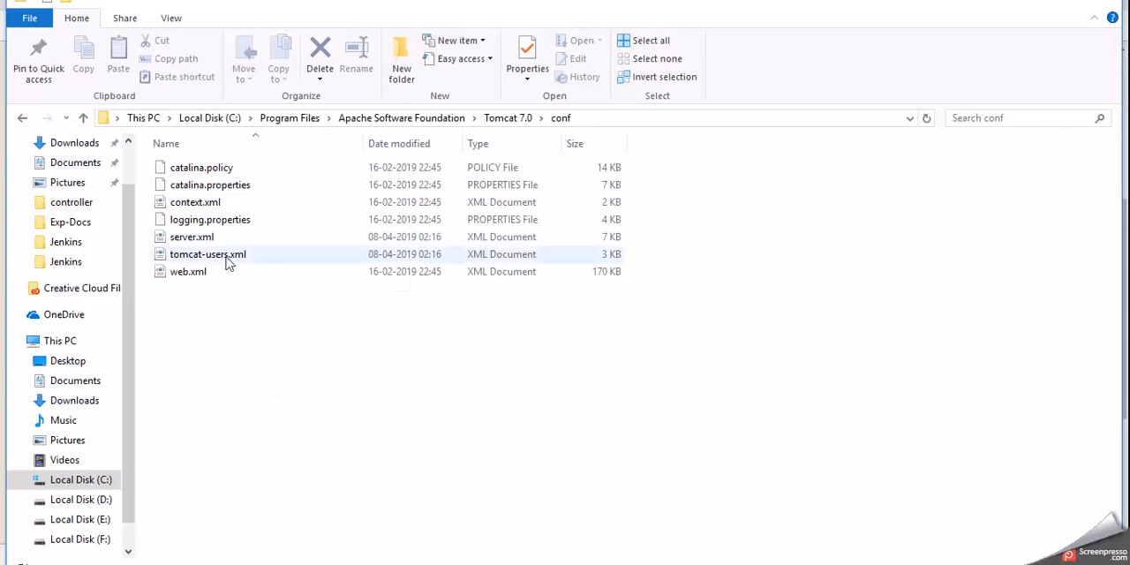
right_click(191, 236)
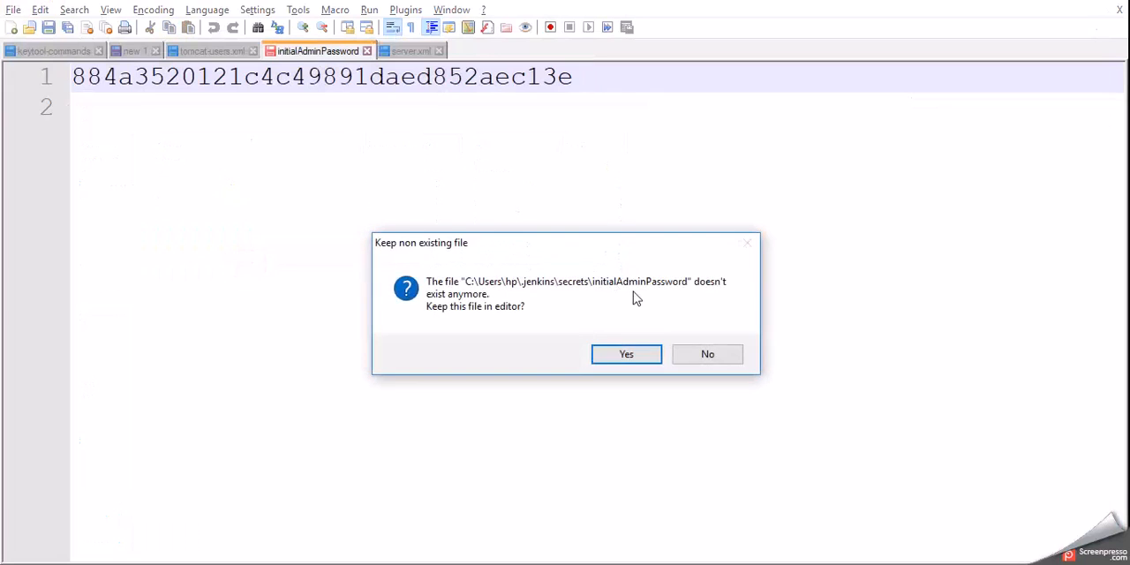
Reload tomcat-users.xml in Notepad++ and review server.xml's Connector on port 2020
left_click(625, 353)
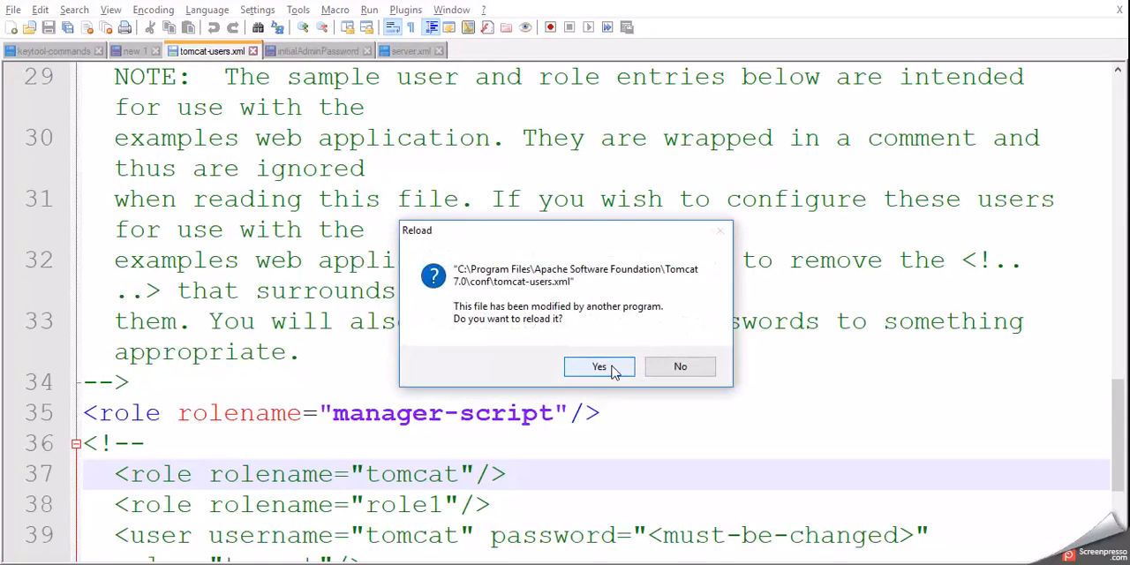
left_click(599, 367)
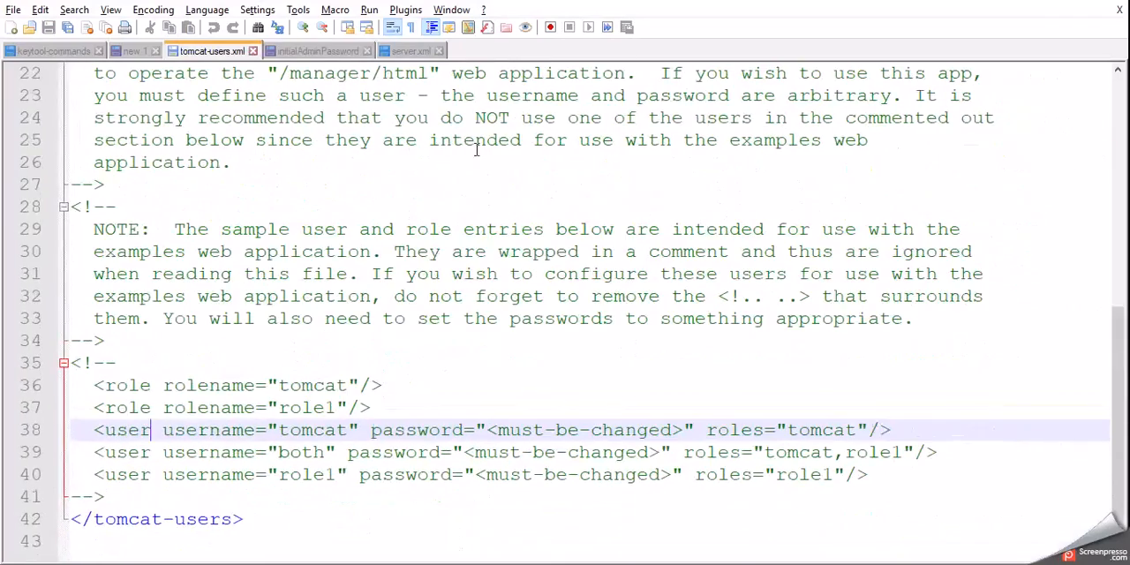
left_click(408, 49)
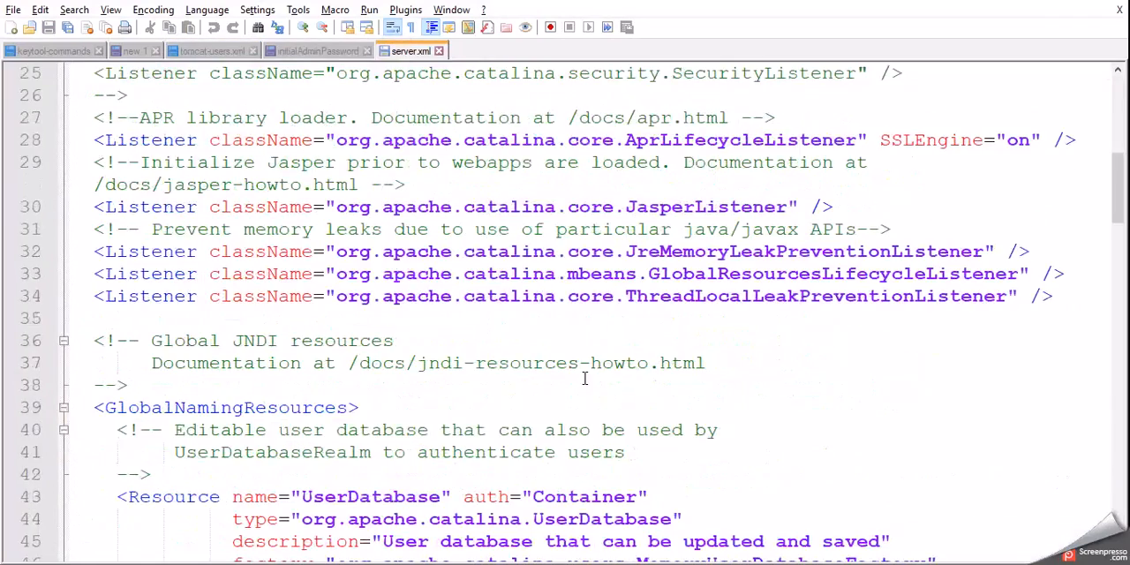
scroll("down", 3)
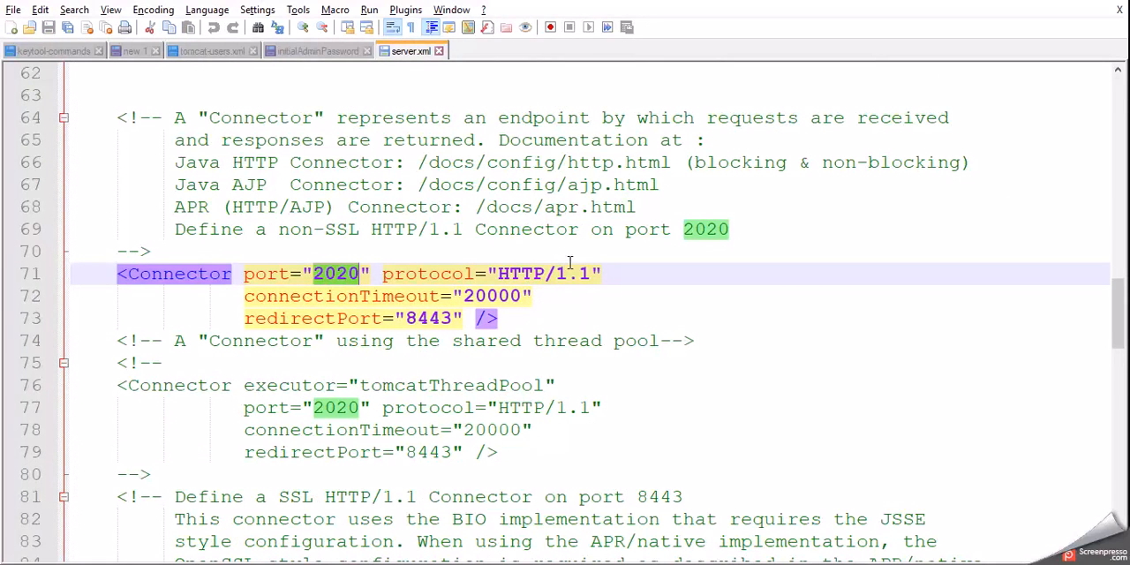
key("alt+tab")
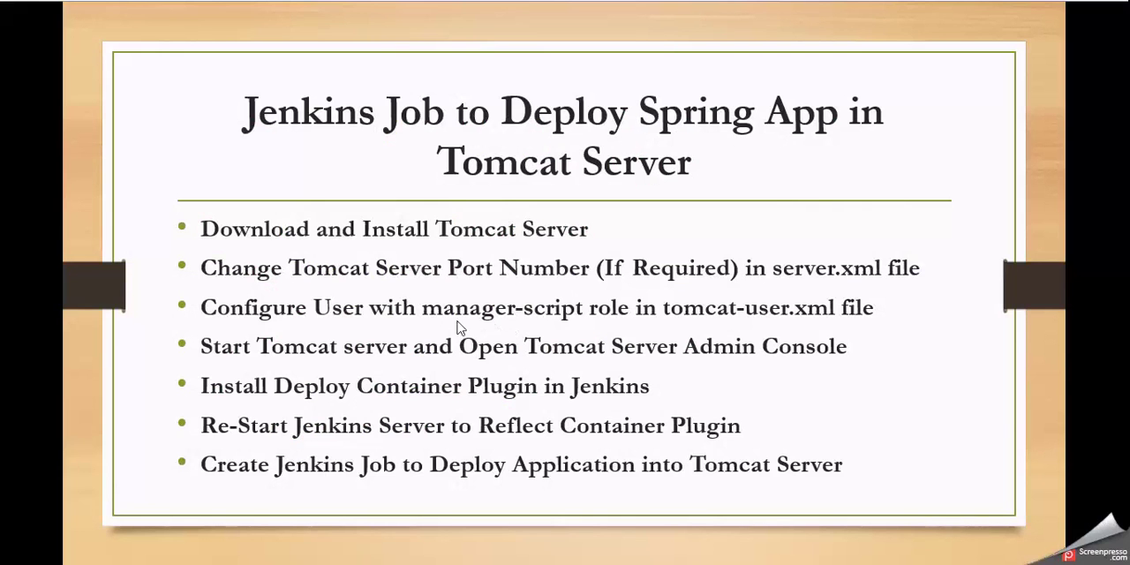
mouse_move(445, 537)
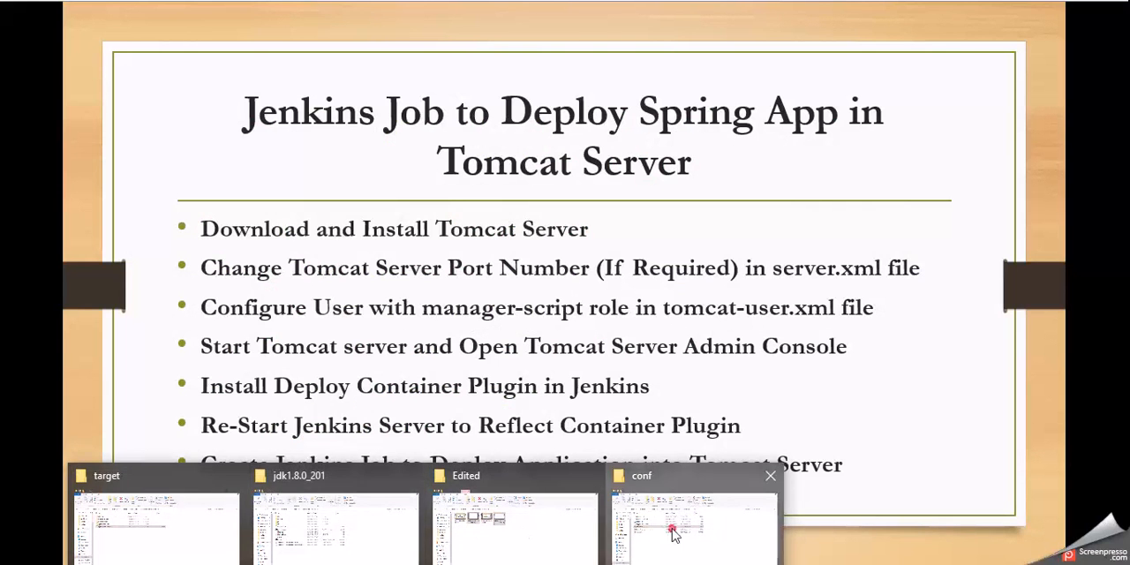
Return to the conf folder window and edit tomcat-users.xml with Notepad++
left_click(692, 521)
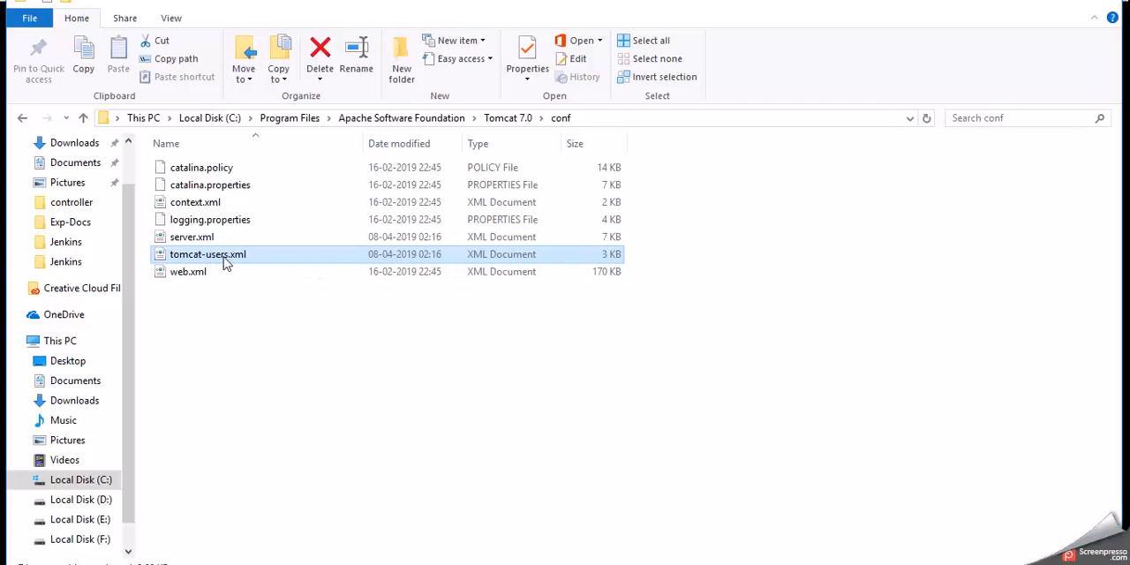
right_click(208, 255)
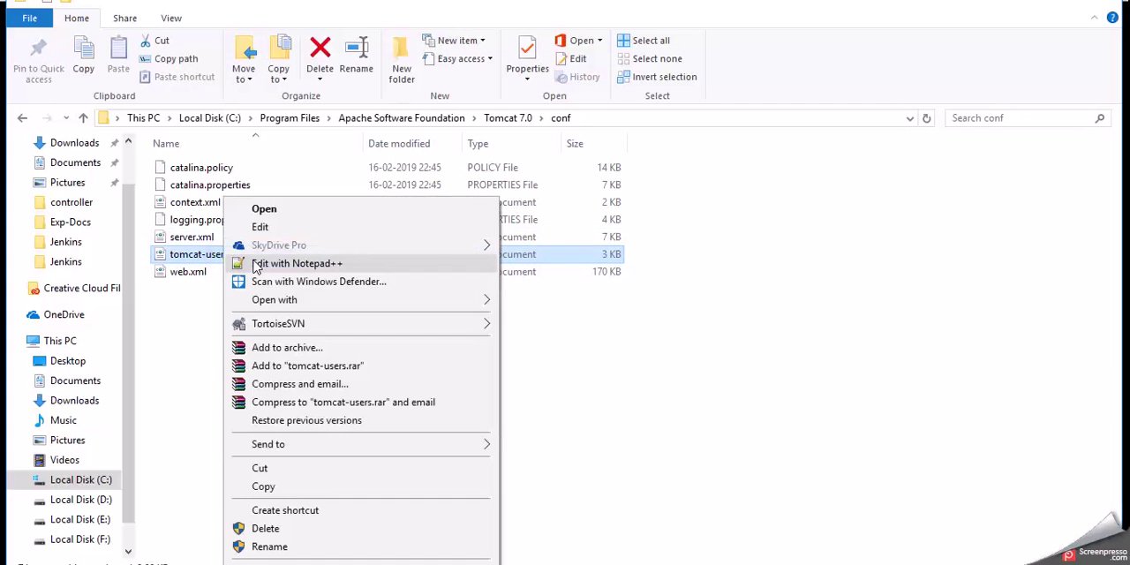
left_click(297, 263)
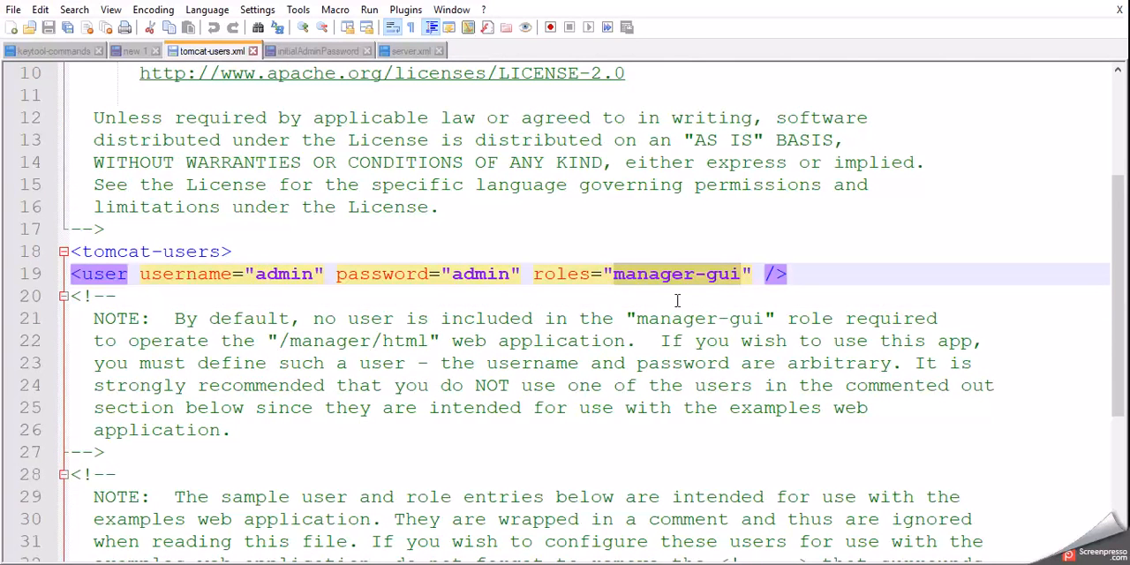
Add <role rolename="tomcat"/> after the admin user's comment and rename the role to manager-script
scroll("down", 3)
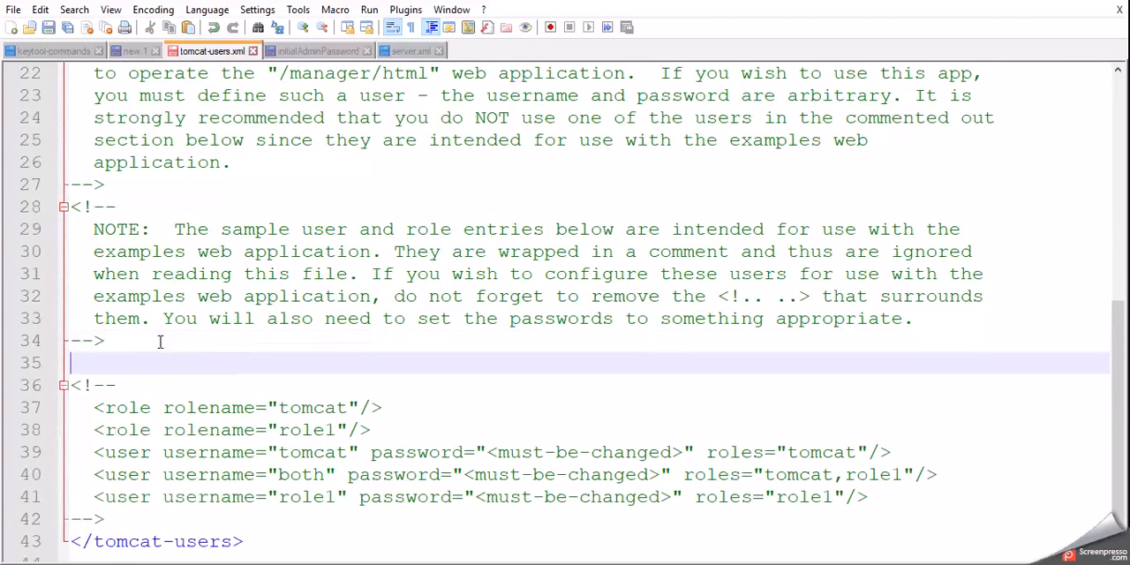
scroll("up", 3)
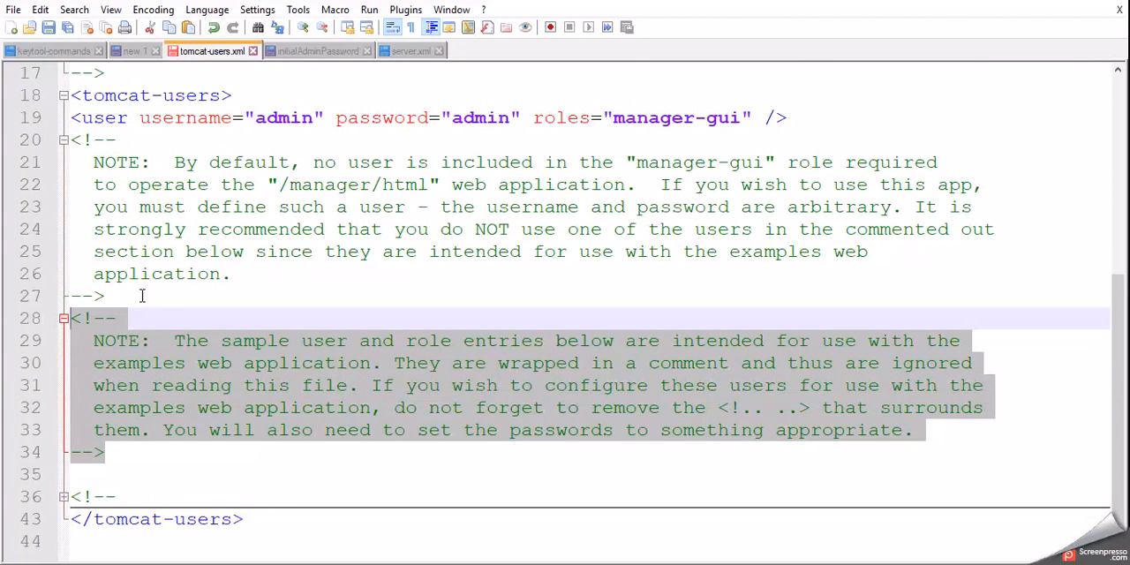
type("<role rolename=\"tomcat\"/>")
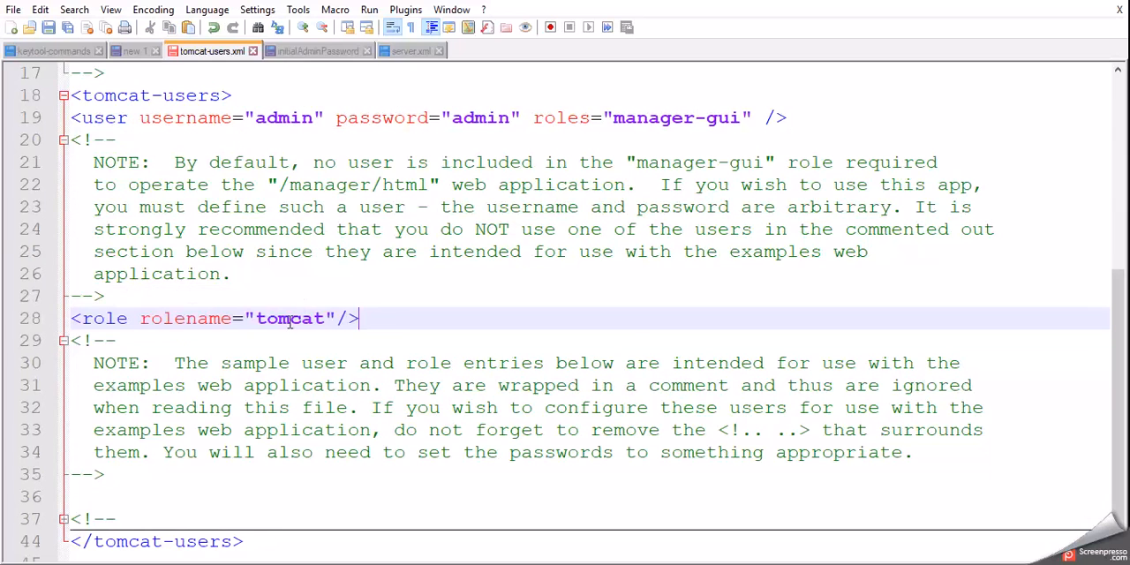
double_click(289, 318)
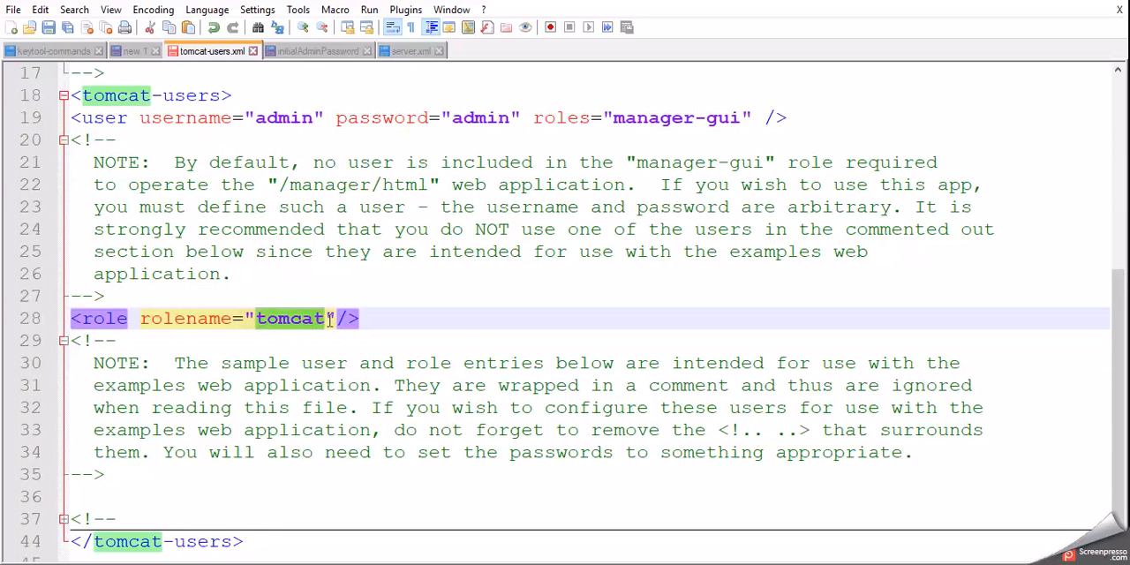
type("manager-scrip")
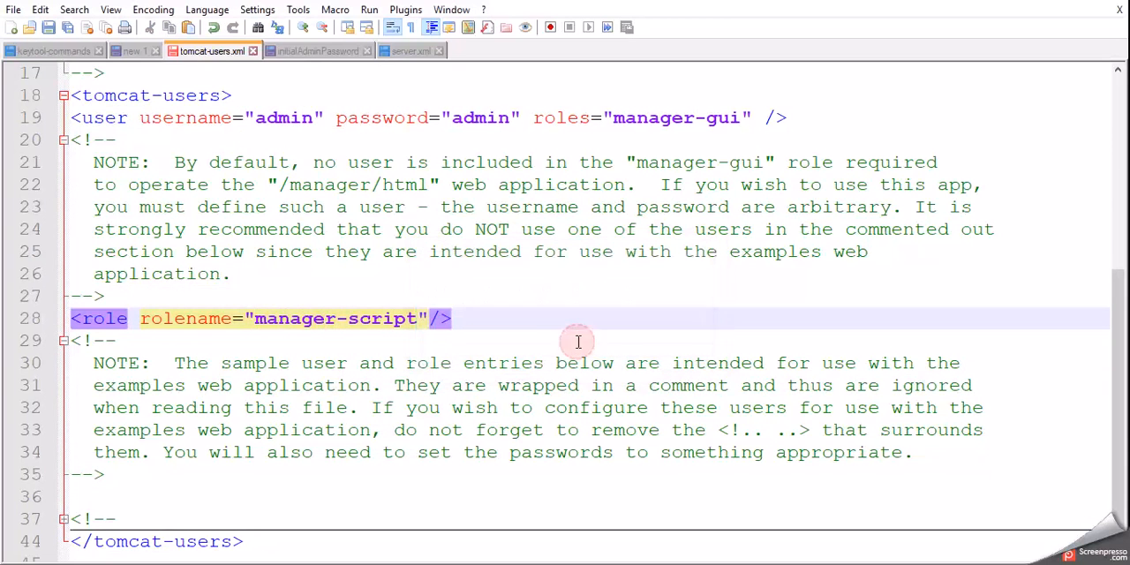
mouse_move(480, 424)
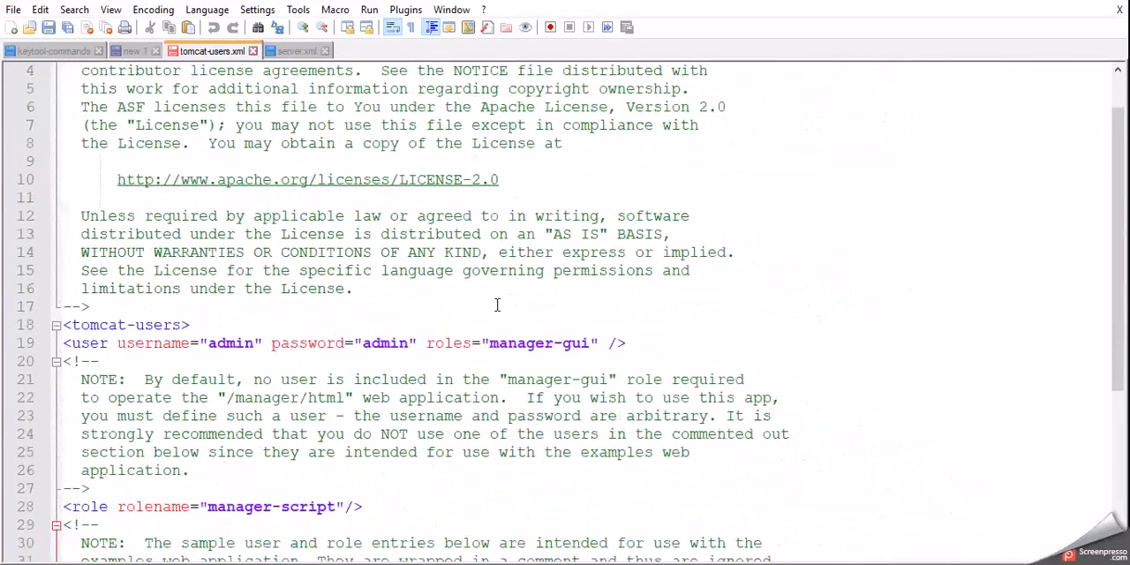
Append ',manager-script' to the admin user's roles attribute alongside manager-gui
scroll("down", 3)
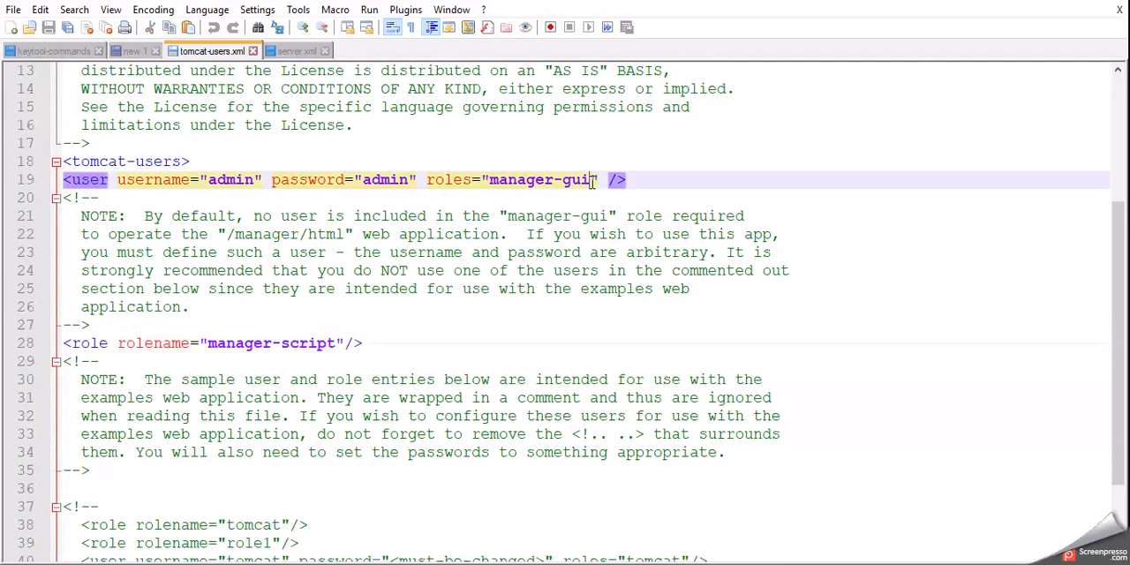
mouse_move(784, 143)
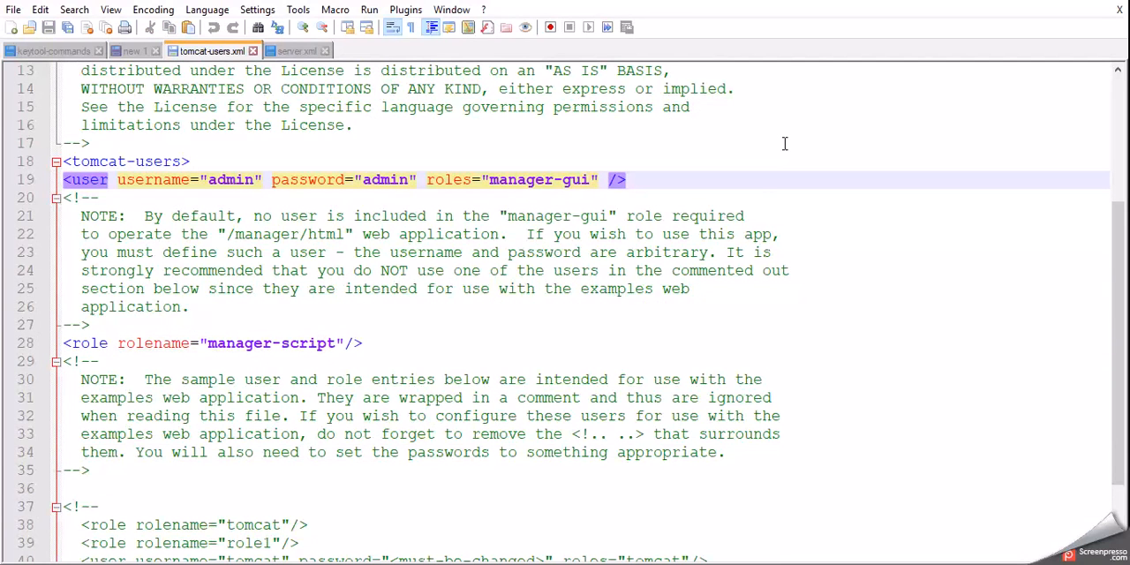
type(",manager-script")
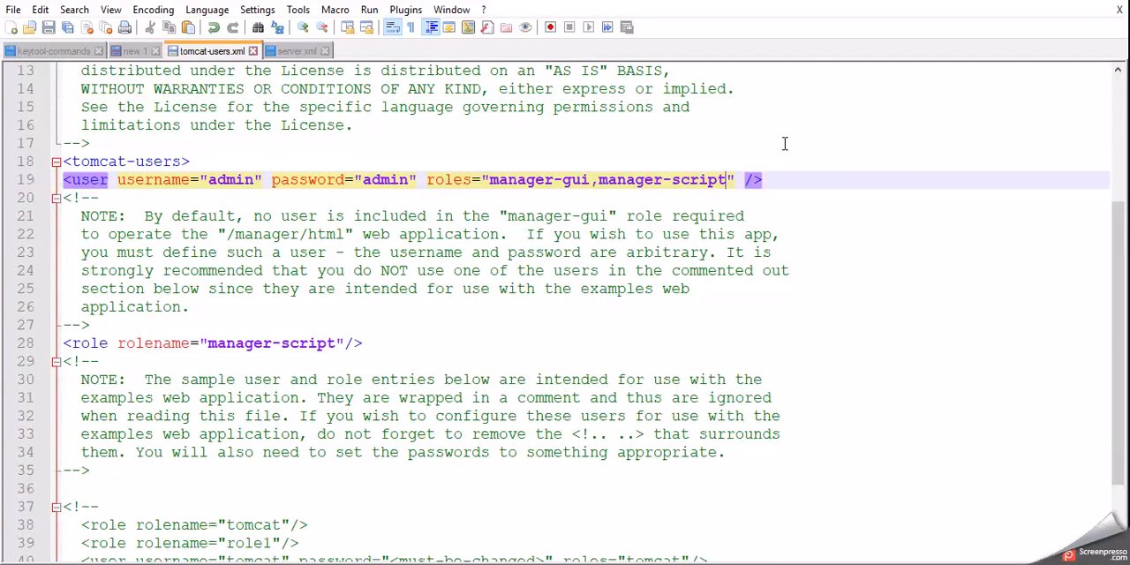
key("alt+tab")
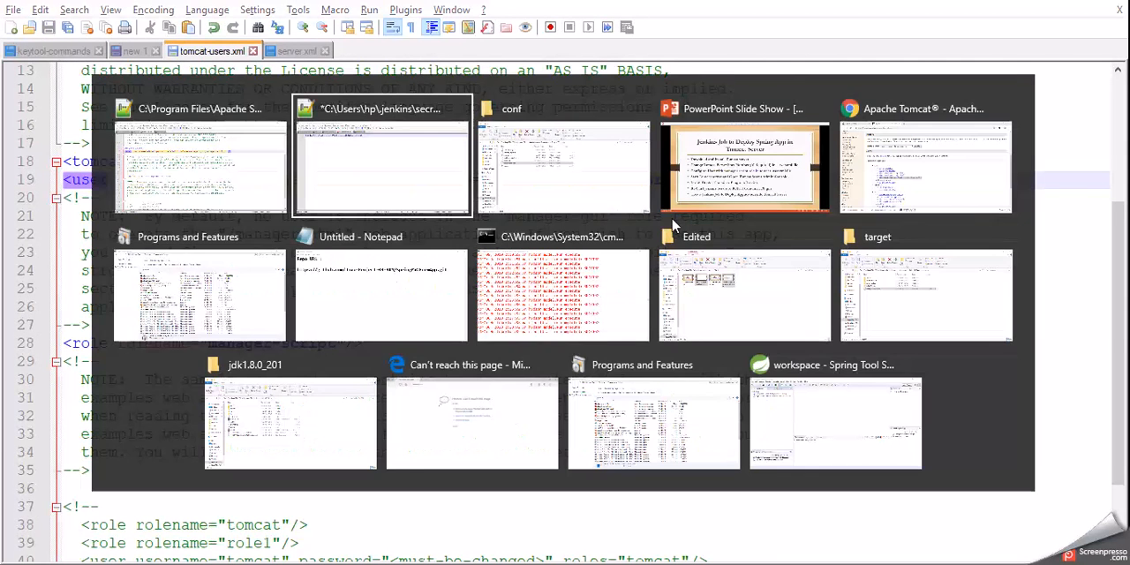
Go up to the Tomcat 7.0 bin folder and start the server by running Tomcat7.exe
left_click(745, 167)
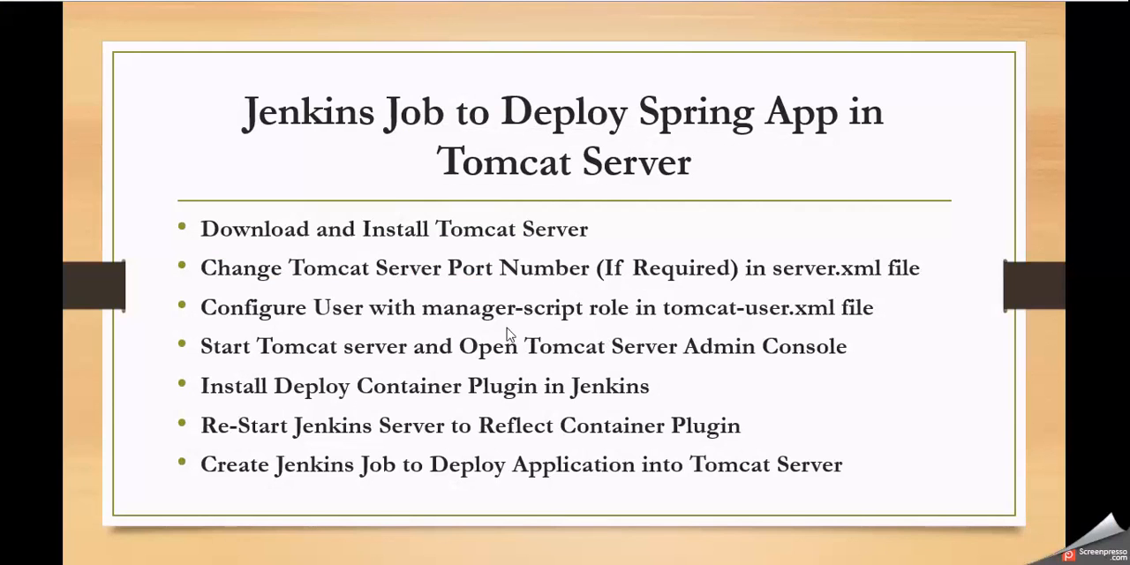
mouse_move(698, 339)
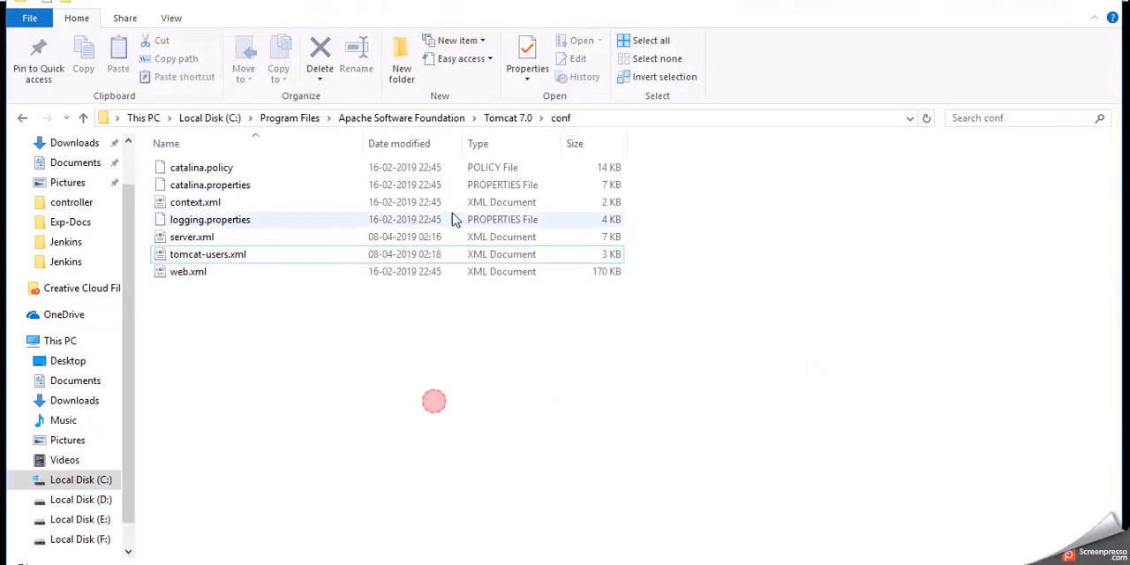
left_click(509, 117)
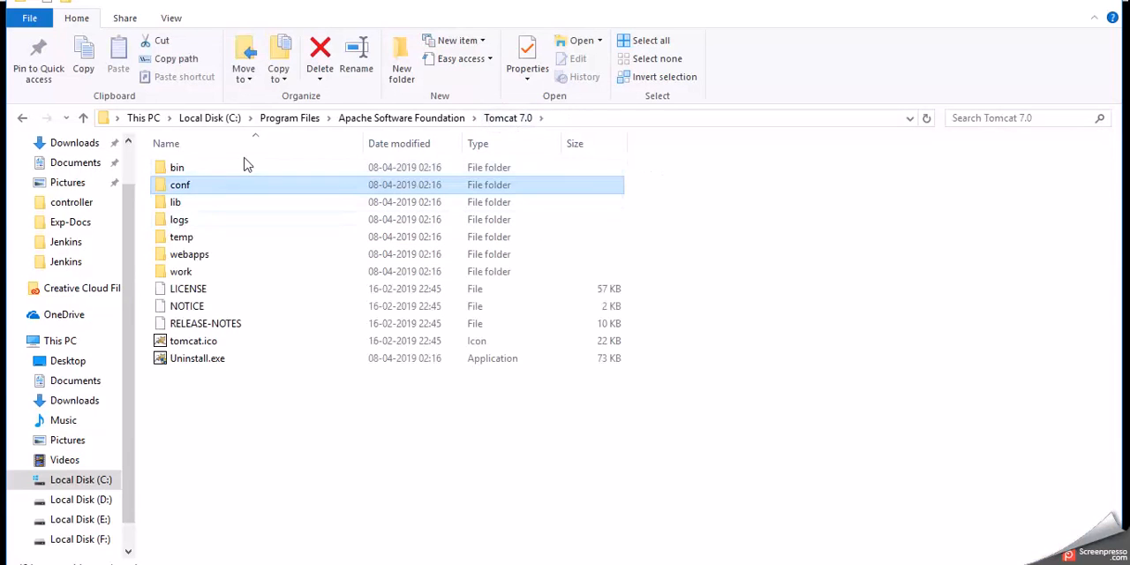
double_click(177, 166)
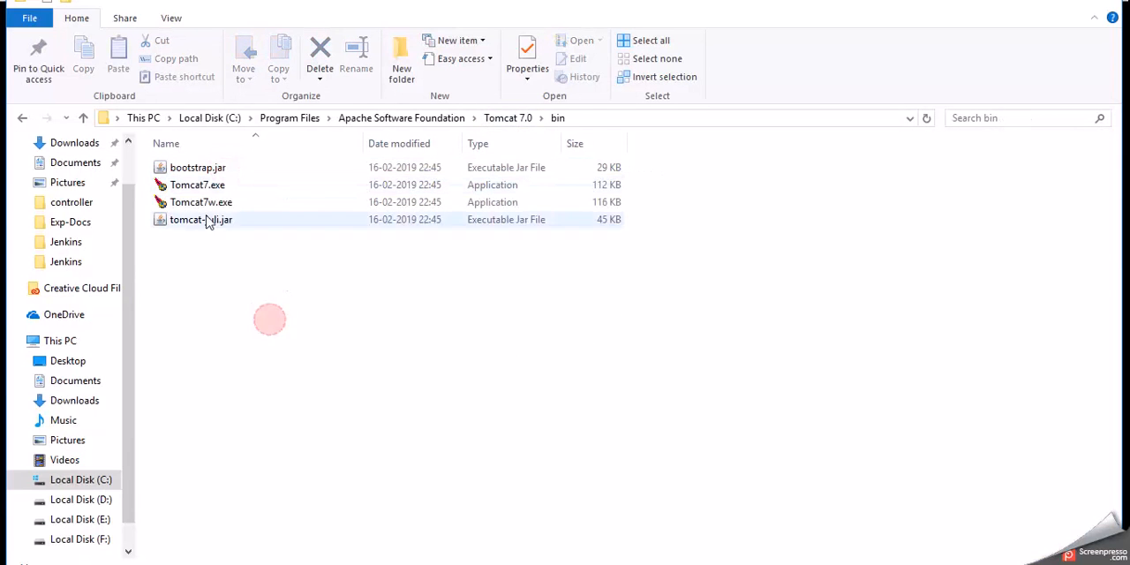
mouse_move(198, 183)
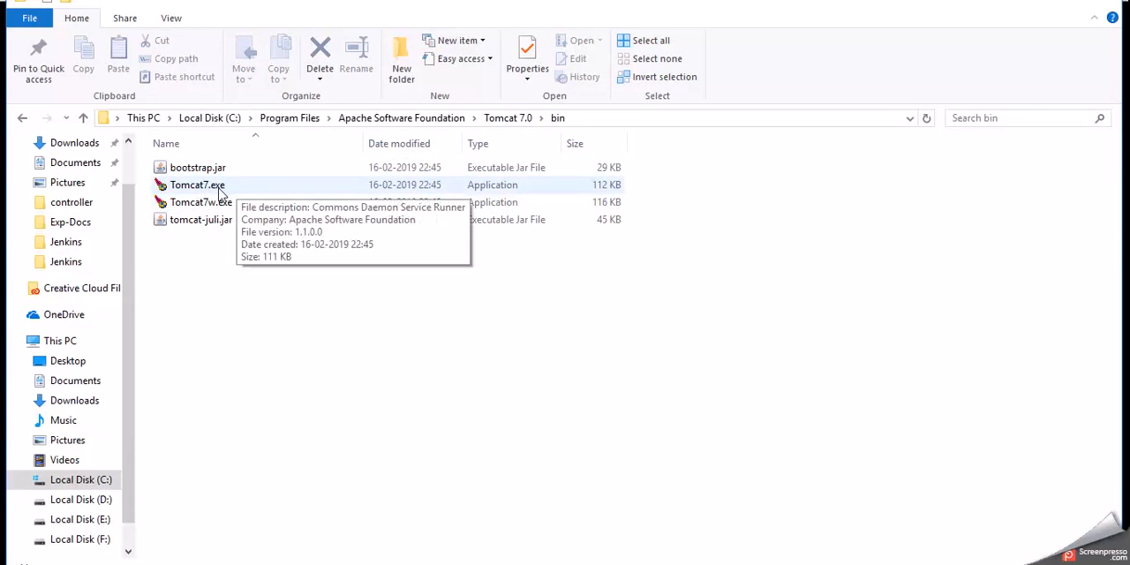
left_click(198, 183)
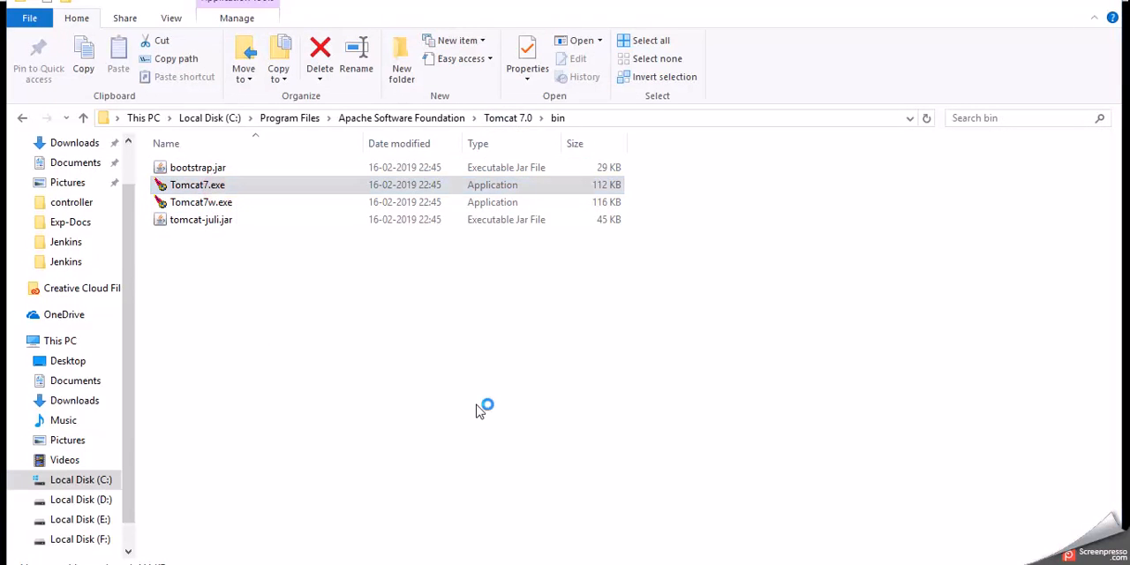
double_click(198, 184)
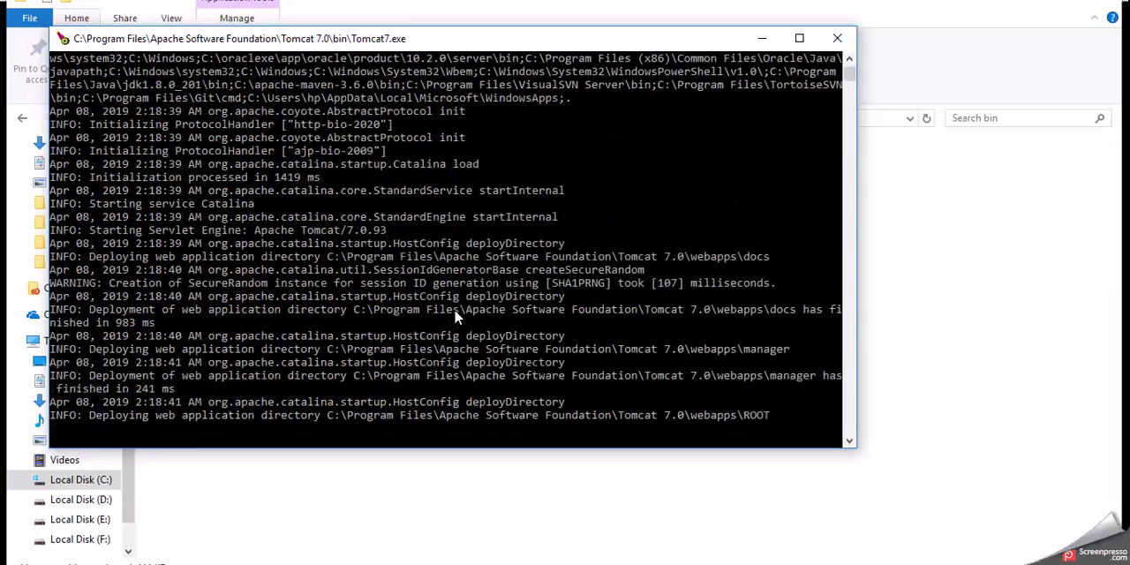
Highlight port 2020 in the http-bio-2020 startup line of the Tomcat console
scroll("down", 3)
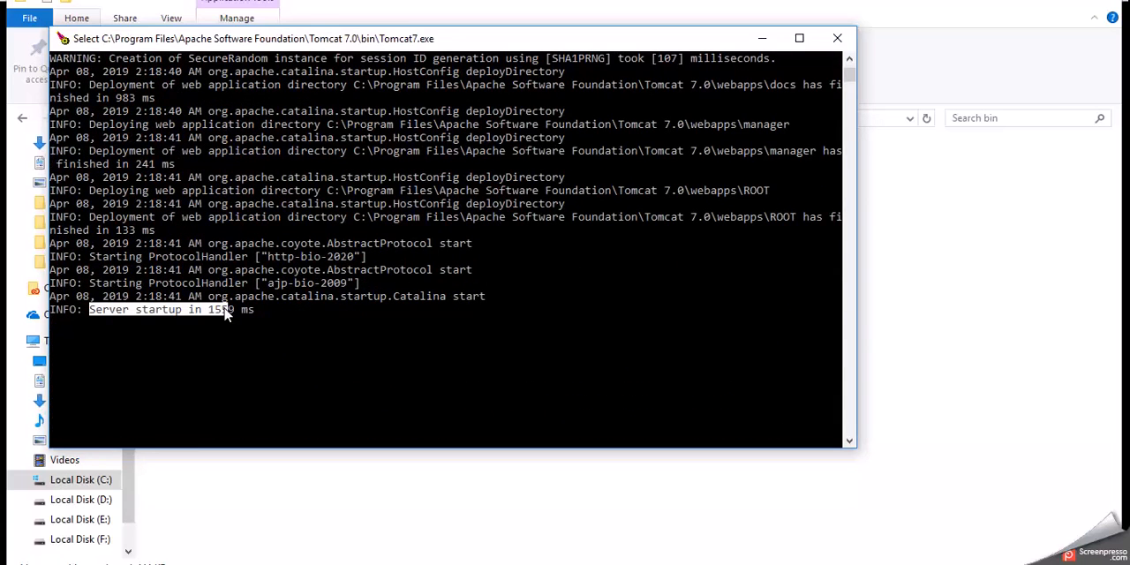
double_click(342, 256)
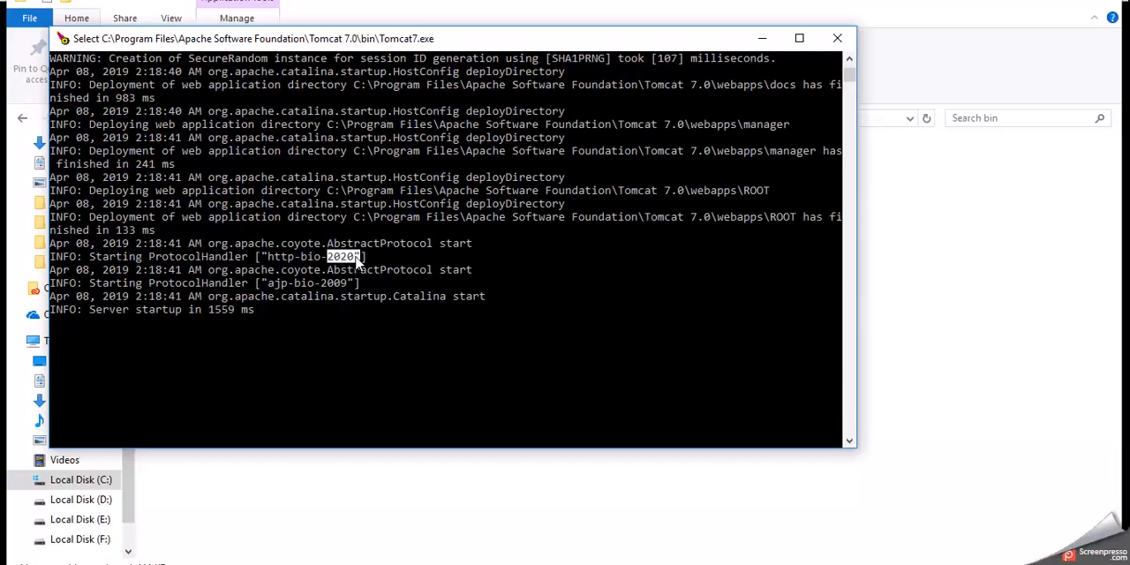
mouse_move(420, 522)
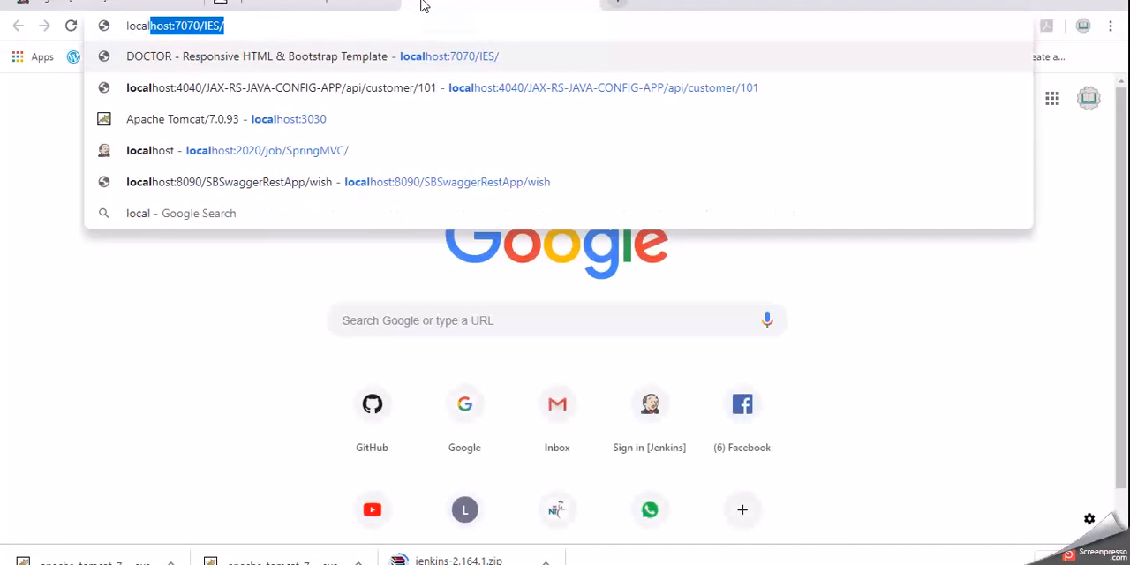
Load localhost:2020 to reach the Apache Tomcat 7.0.93 welcome page
type("localhost:2020")
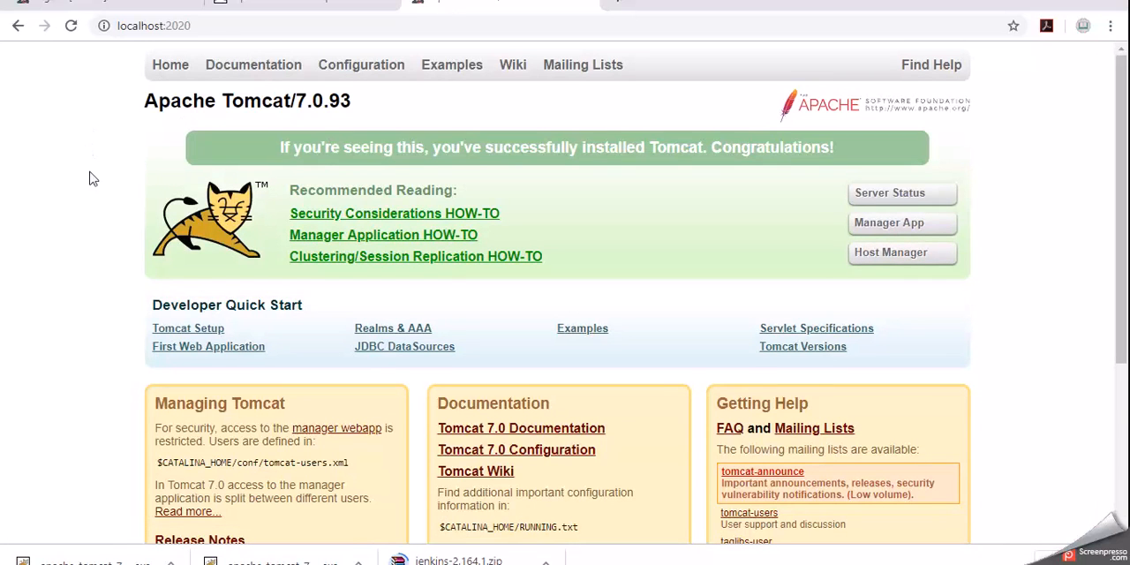
mouse_move(3, 64)
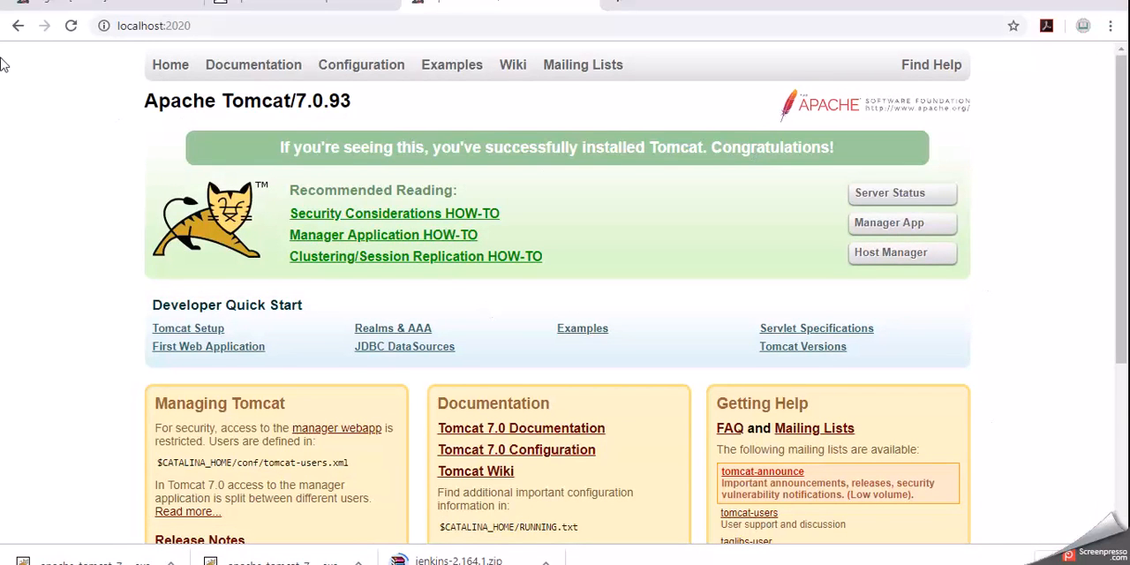
mouse_move(887, 198)
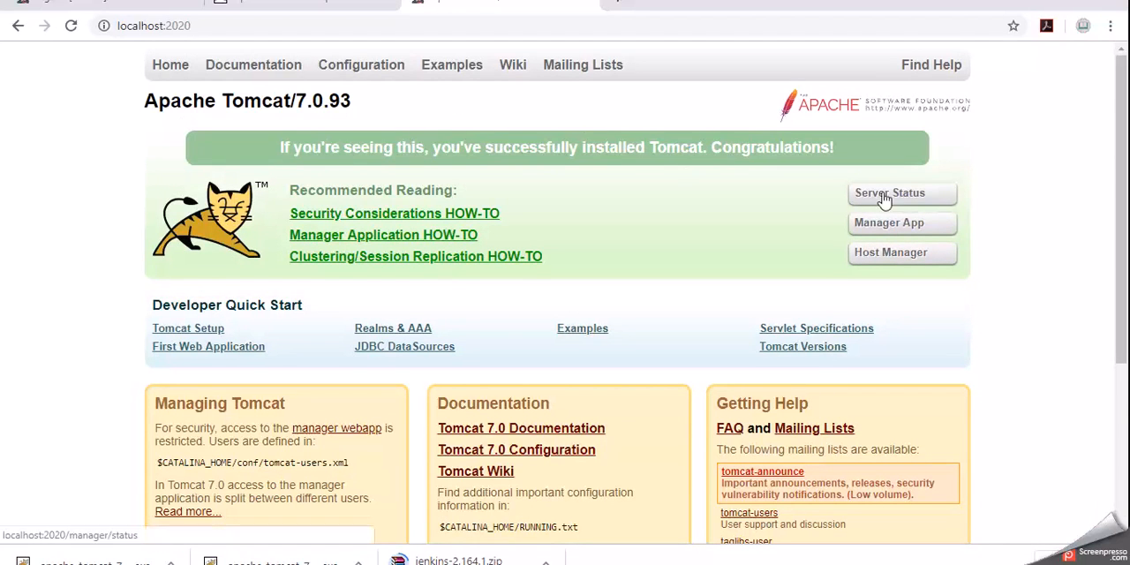
left_click(890, 192)
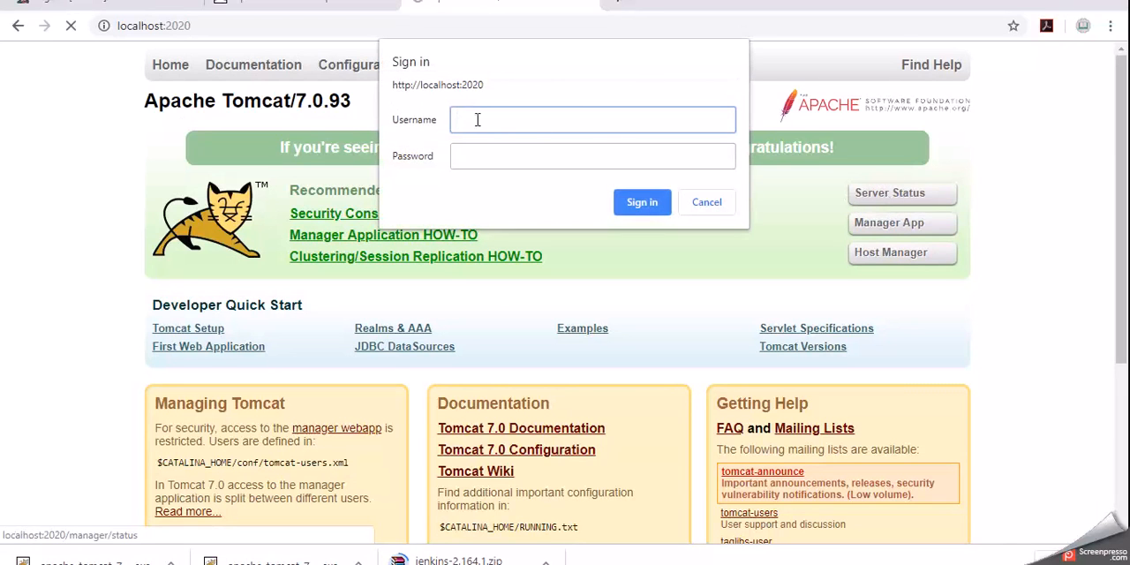
type("admin")
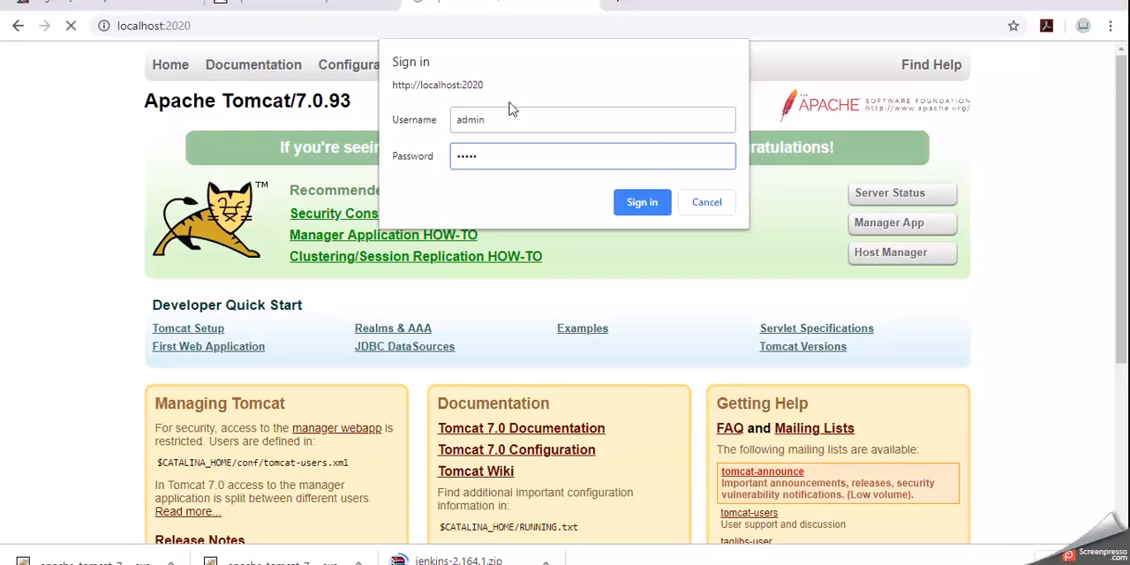
left_click(643, 201)
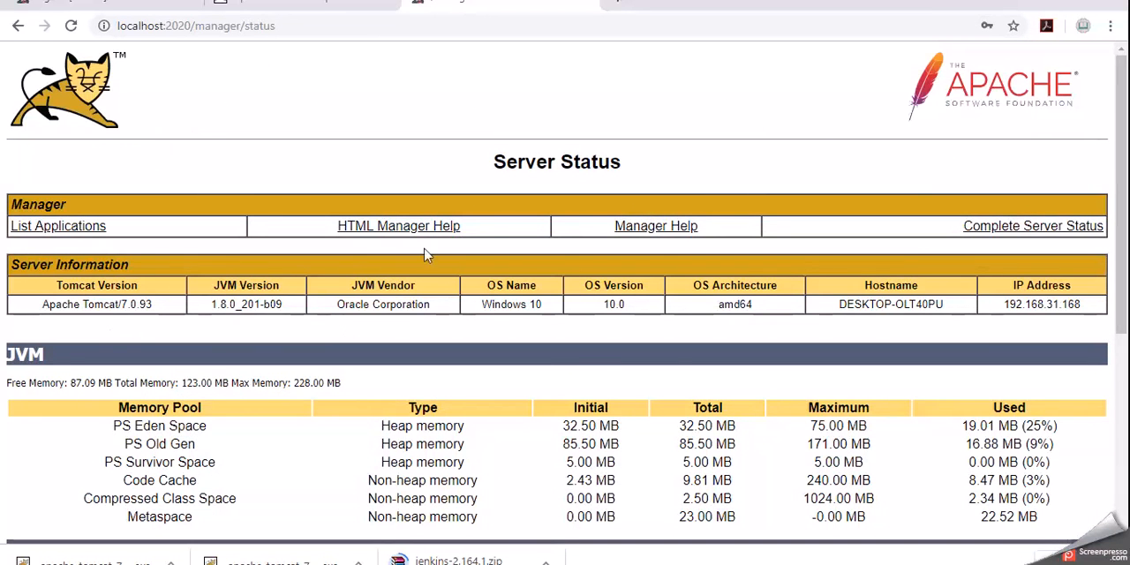
mouse_move(432, 215)
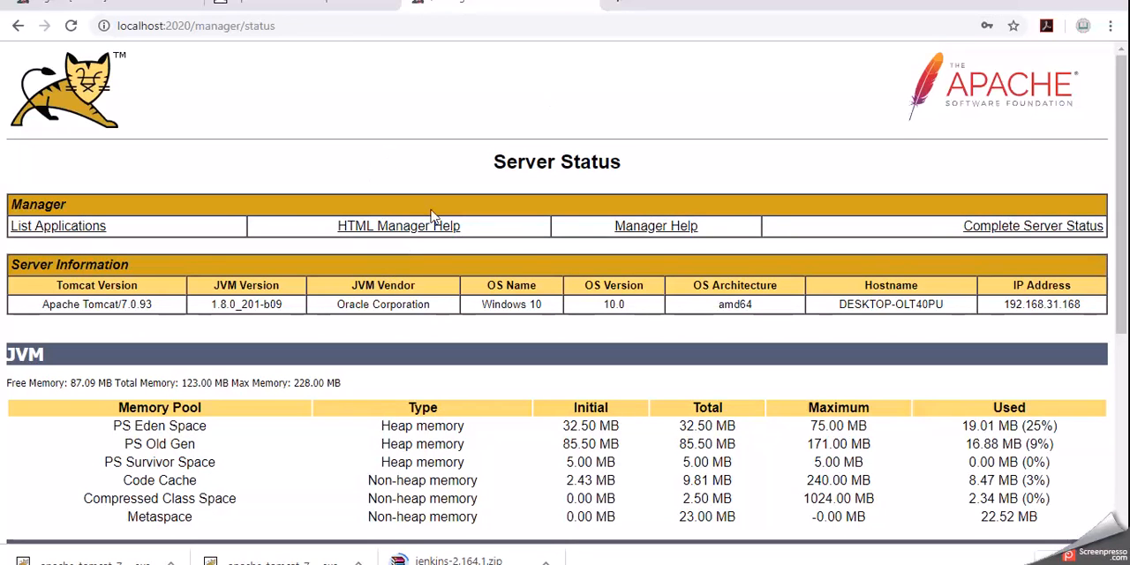
mouse_move(332, 208)
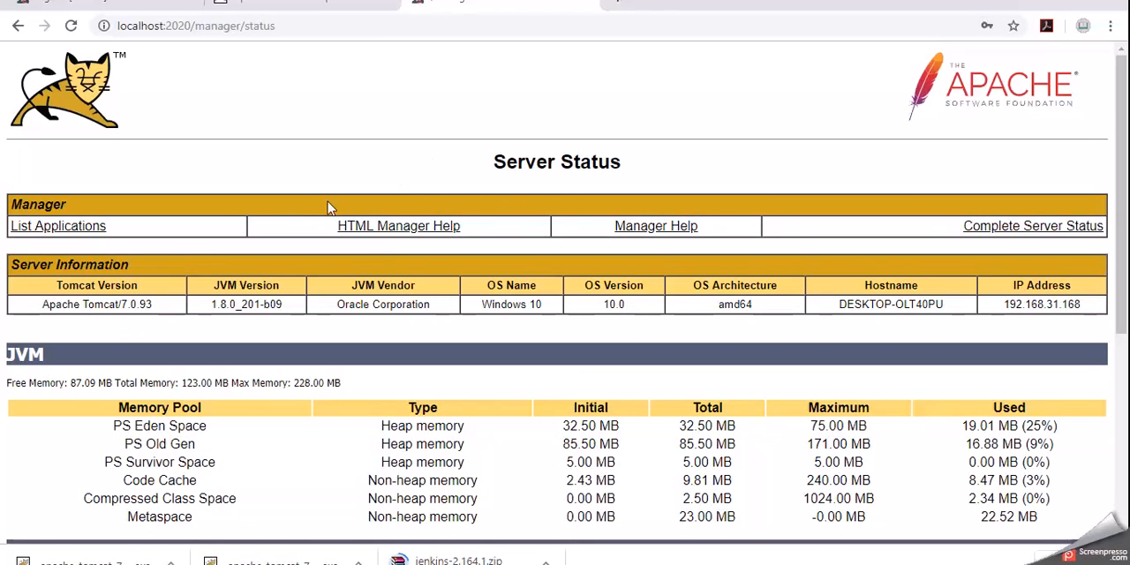